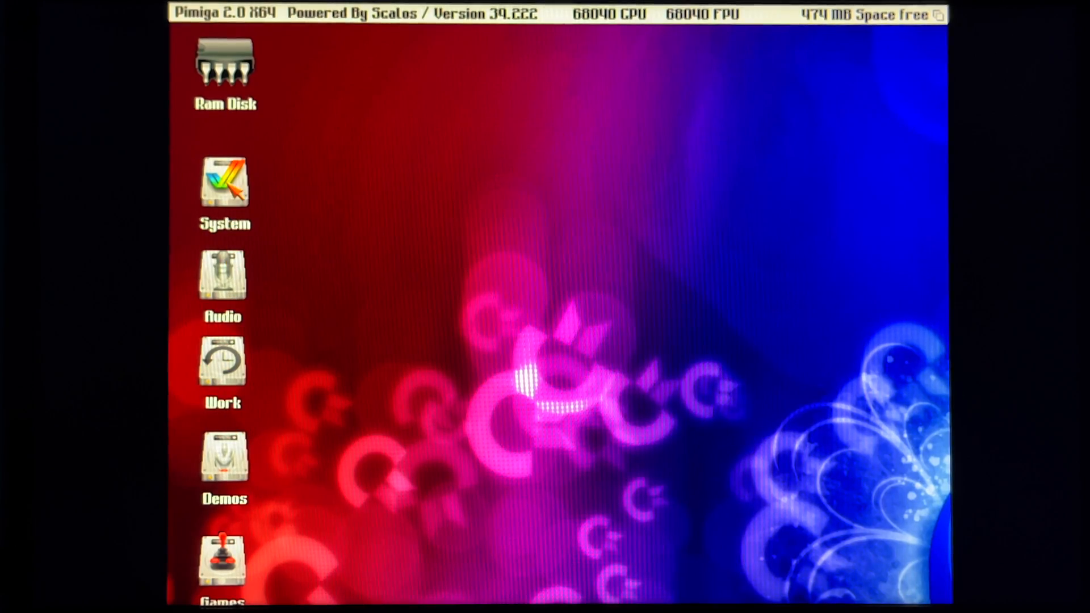
- Open the System drive, its Graphics drawer, and then the Lightwave3D drawer
{"action": "double_click", "coordinate": [223, 187]}
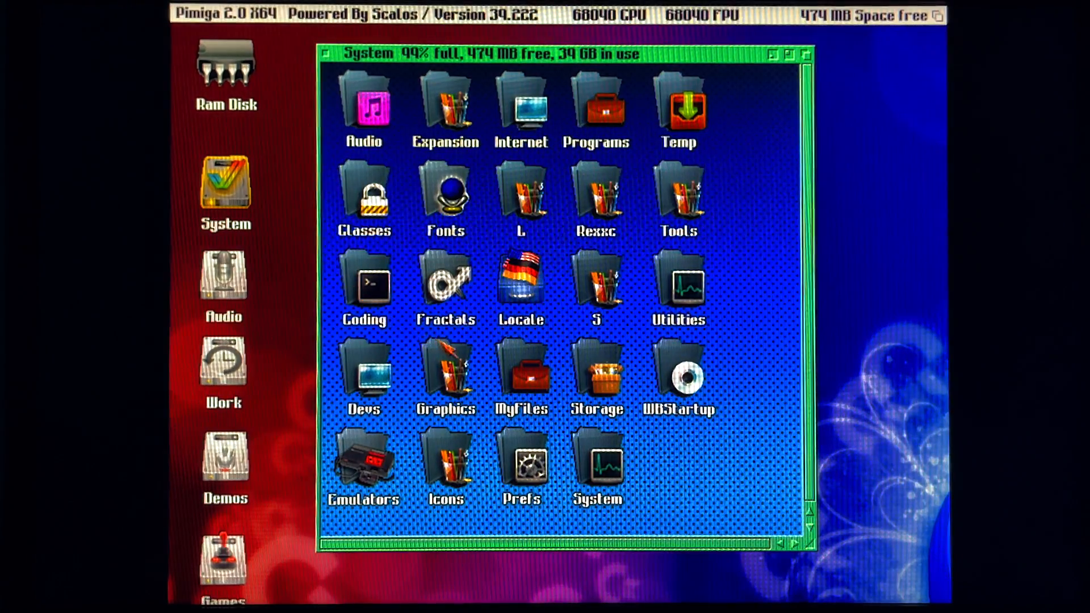
{"action": "double_click", "coordinate": [446, 376]}
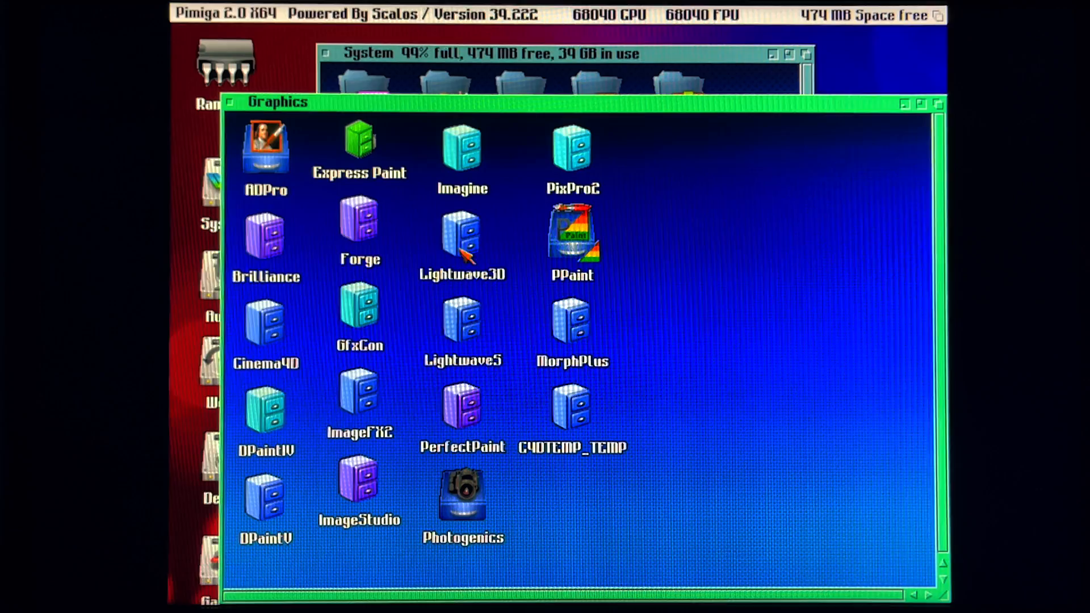
{"action": "double_click", "coordinate": [459, 236]}
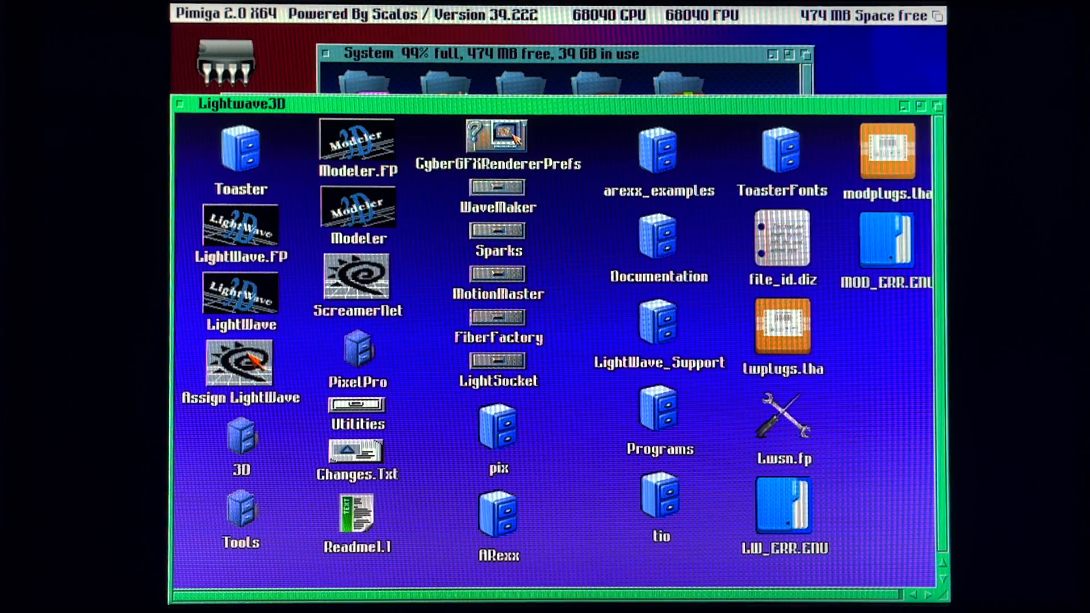
{"action": "mouse_move", "coordinate": [273, 227]}
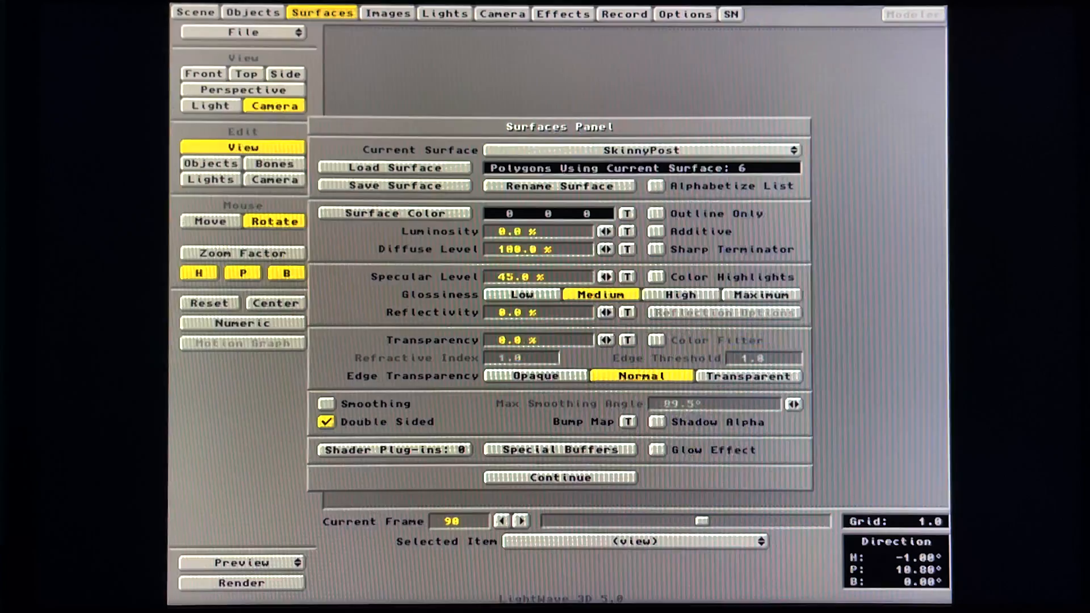
- Review the Realistic 800×600 camera settings, then scrub the timeline to frame 110
{"action": "left_click", "coordinate": [500, 14]}
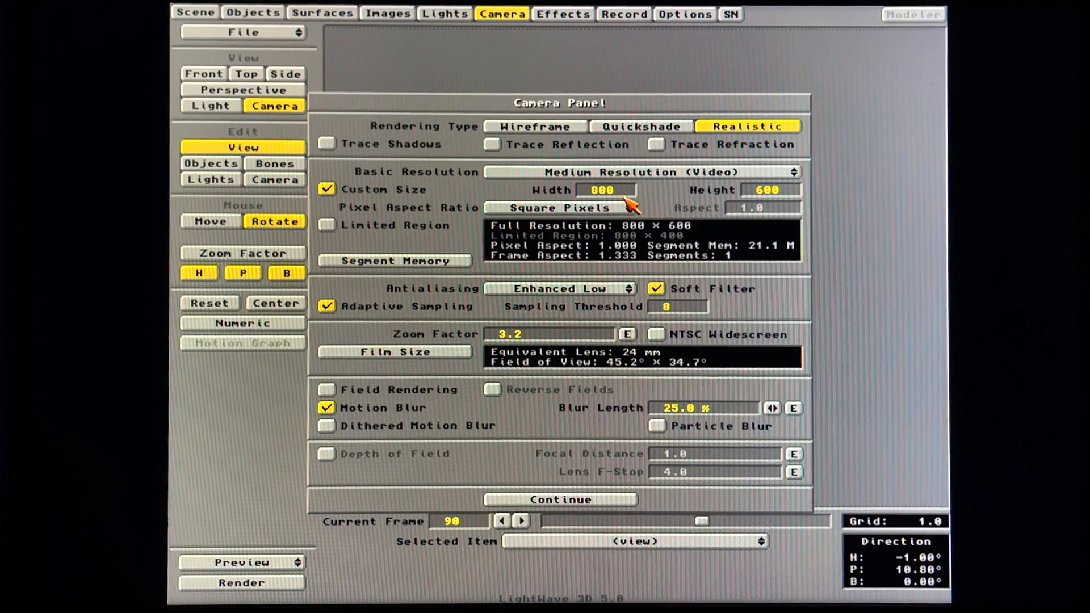
{"action": "mouse_move", "coordinate": [425, 434]}
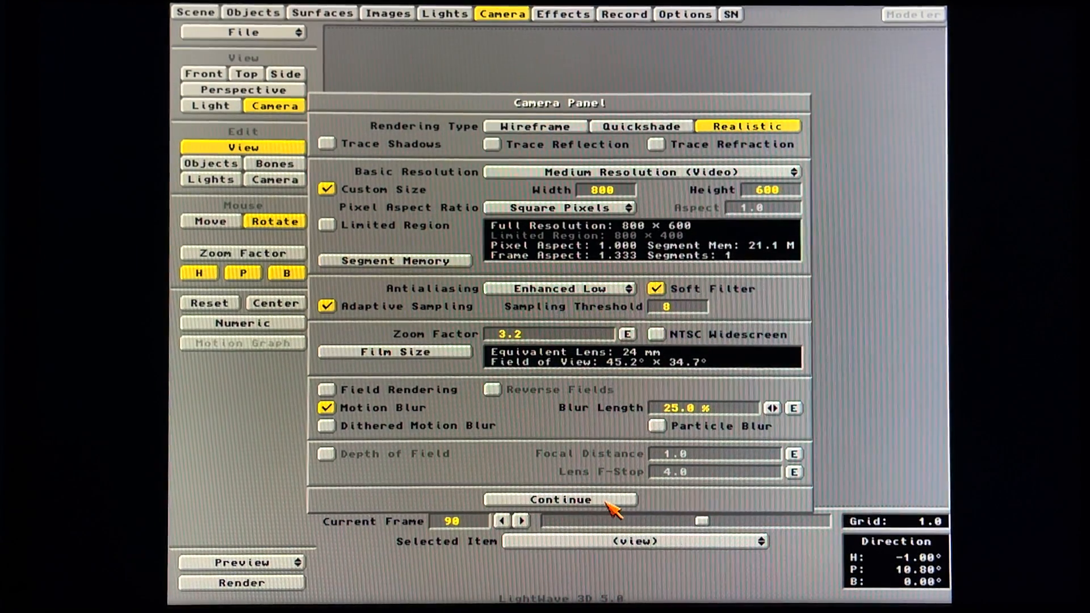
{"action": "left_click", "coordinate": [561, 499]}
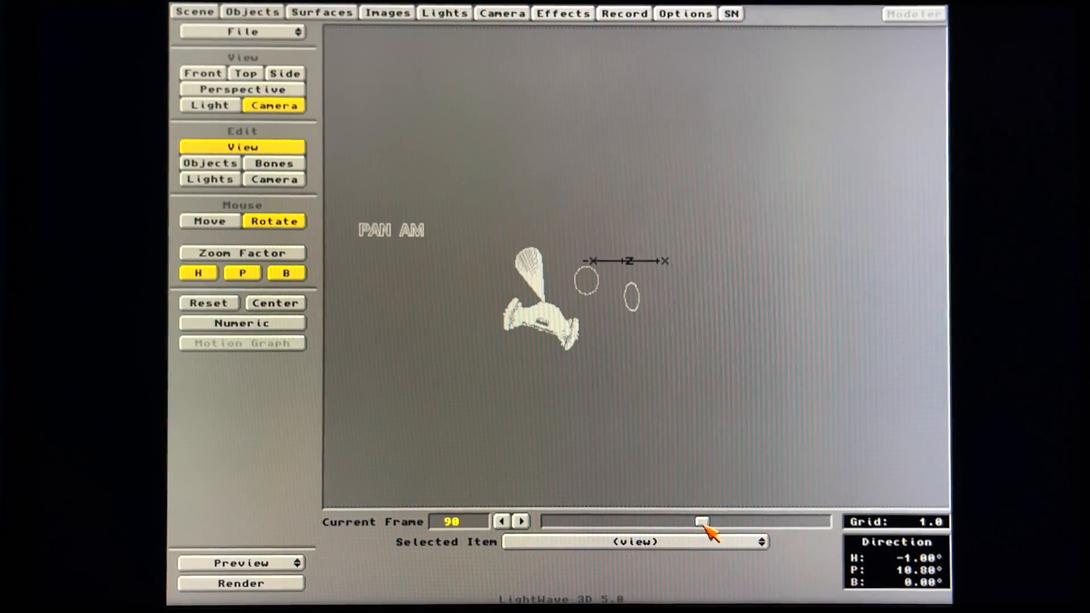
{"action": "left_click_drag", "start_coordinate": [701, 521], "coordinate": [668, 521]}
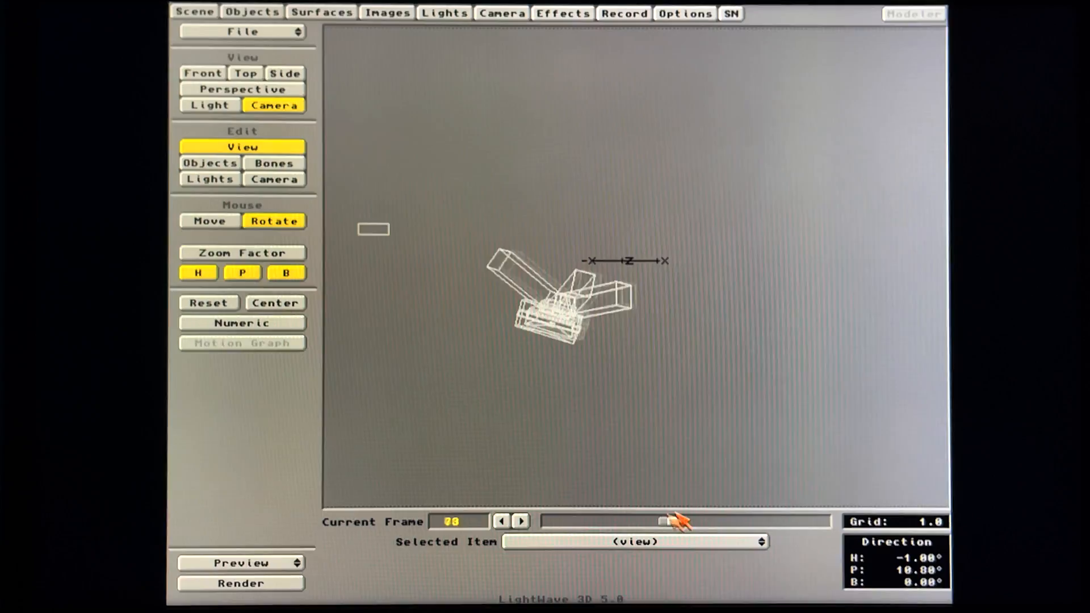
{"action": "left_click_drag", "start_coordinate": [660, 521], "coordinate": [641, 521]}
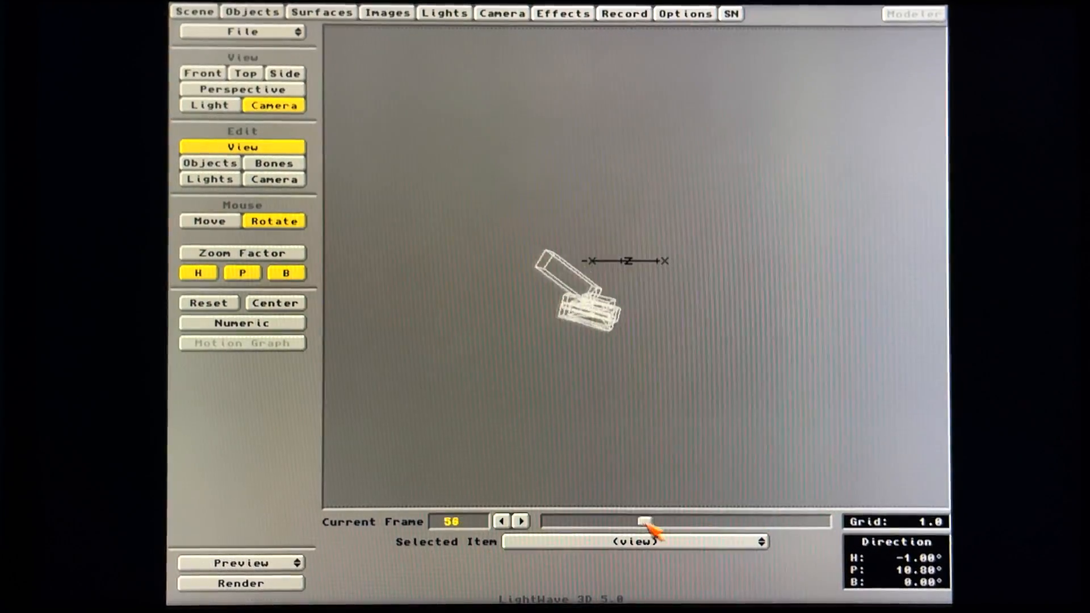
{"action": "left_click_drag", "start_coordinate": [643, 521], "coordinate": [737, 521]}
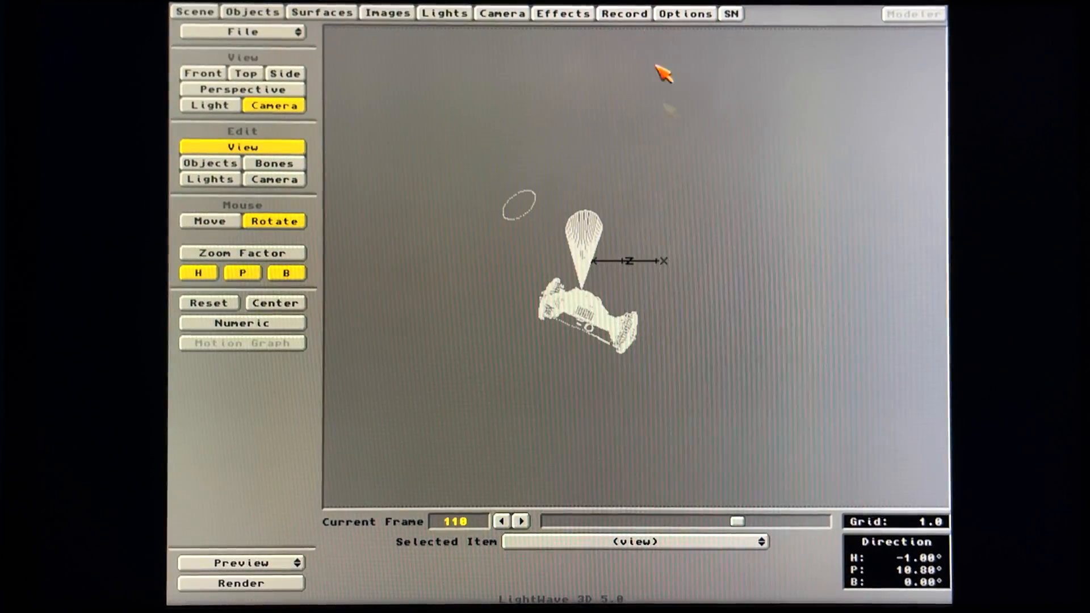
- Set the Record panel's Render Display to CyberGFX and render the current frame
{"action": "left_click", "coordinate": [622, 13]}
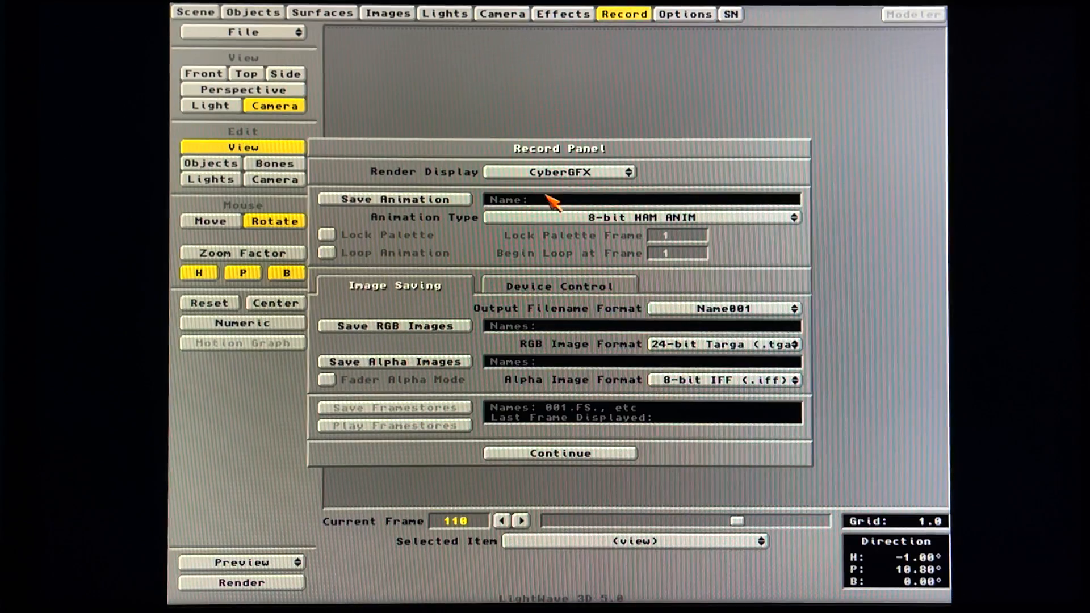
{"action": "left_click", "coordinate": [559, 172]}
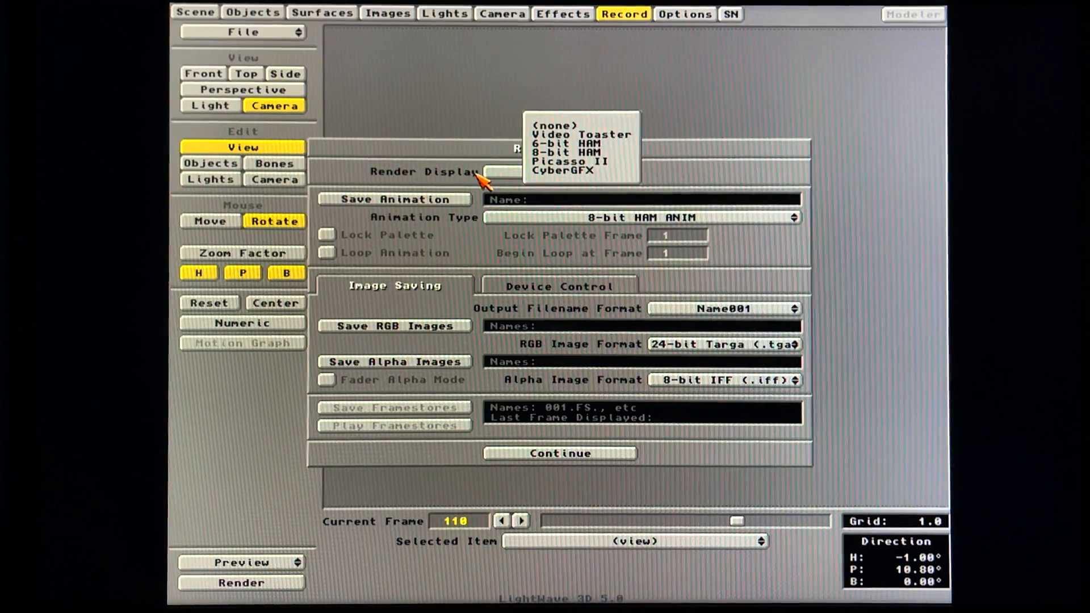
{"action": "left_click", "coordinate": [578, 170]}
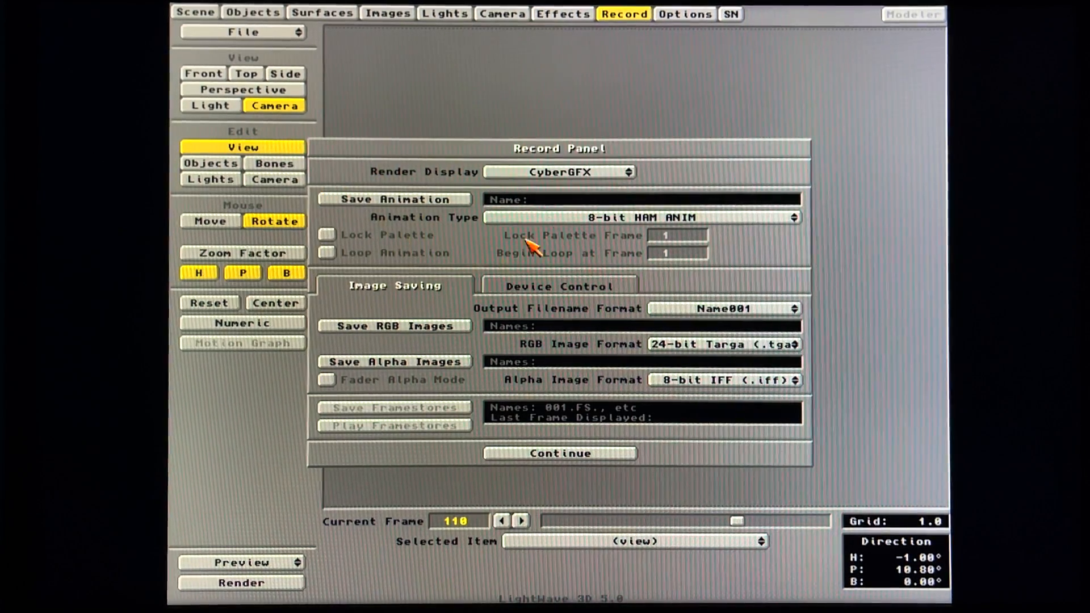
{"action": "left_click", "coordinate": [559, 453]}
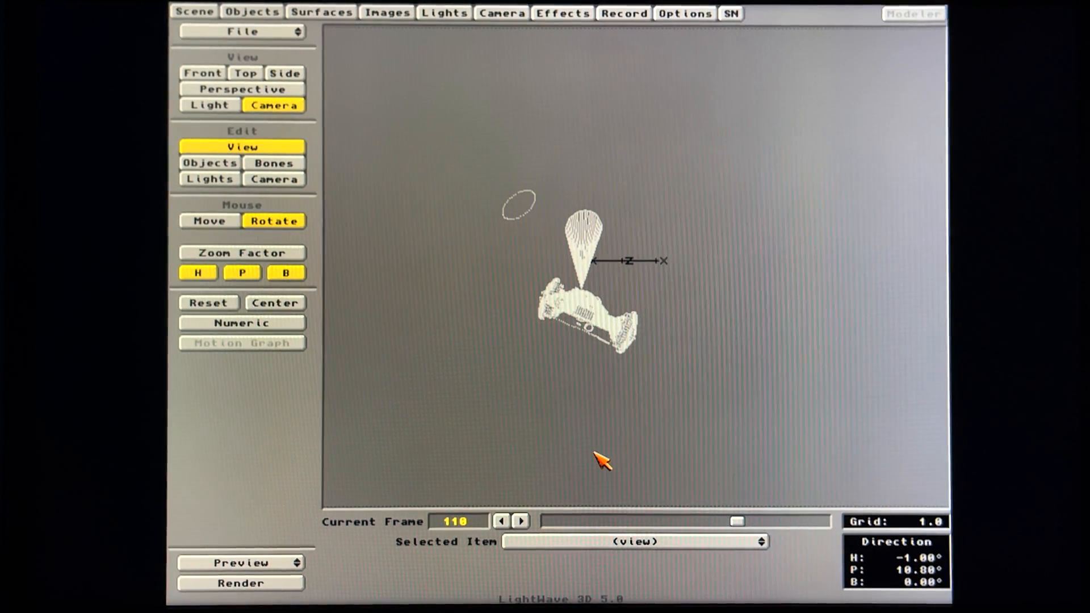
{"action": "left_click", "coordinate": [240, 598]}
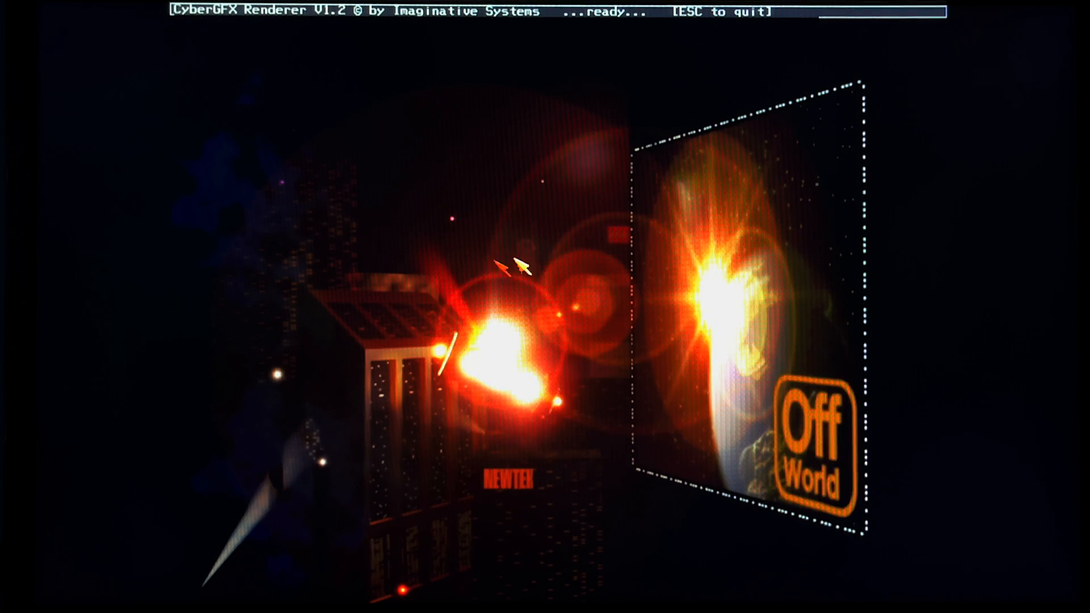
{"action": "mouse_move", "coordinate": [359, 386]}
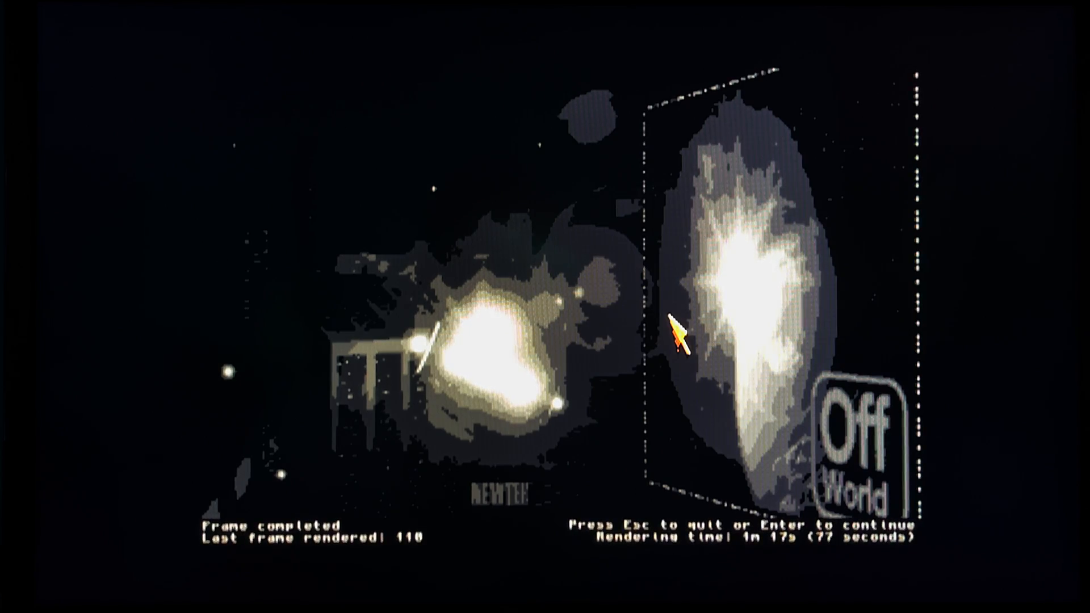
- Exit the CyberGFX display once frame 110 finishes rendering in 77 seconds
{"action": "key", "text": "Enter"}
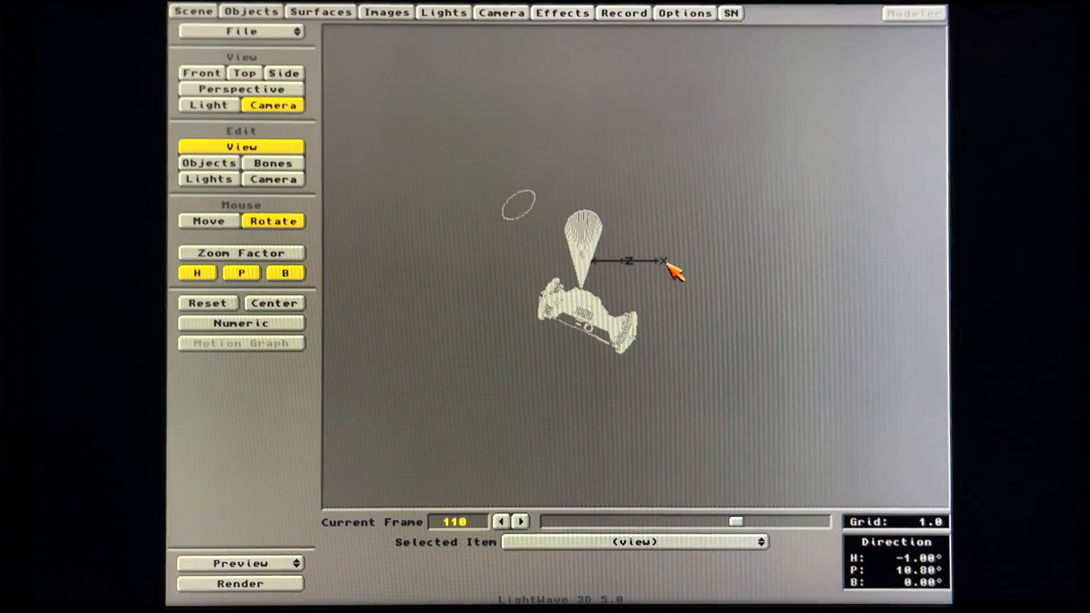
- Check the camera render settings again and move the scene back to frame 72
{"action": "left_click", "coordinate": [501, 12]}
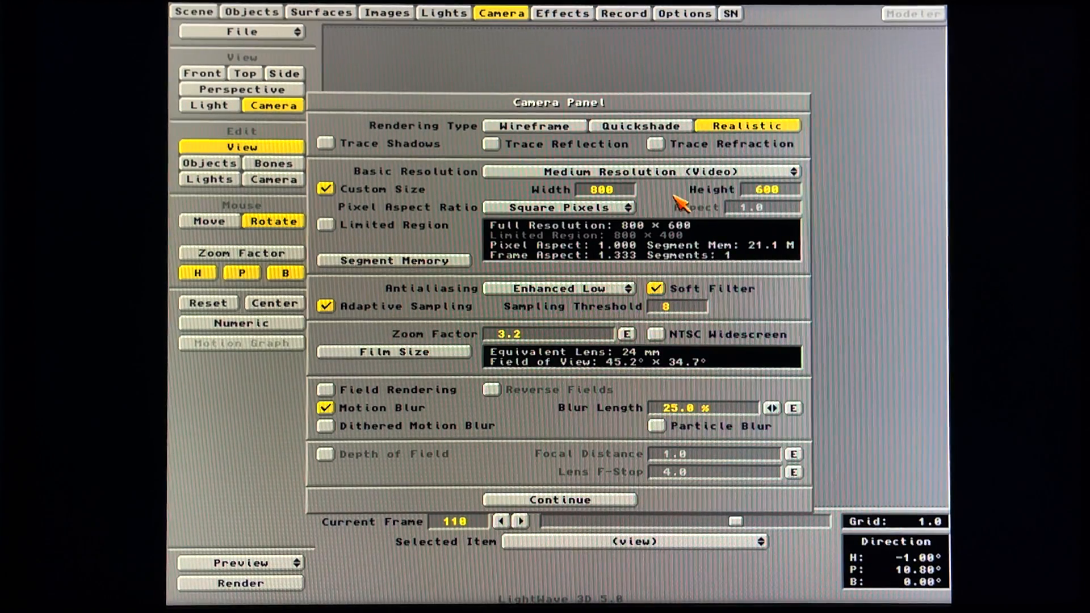
{"action": "mouse_move", "coordinate": [637, 212]}
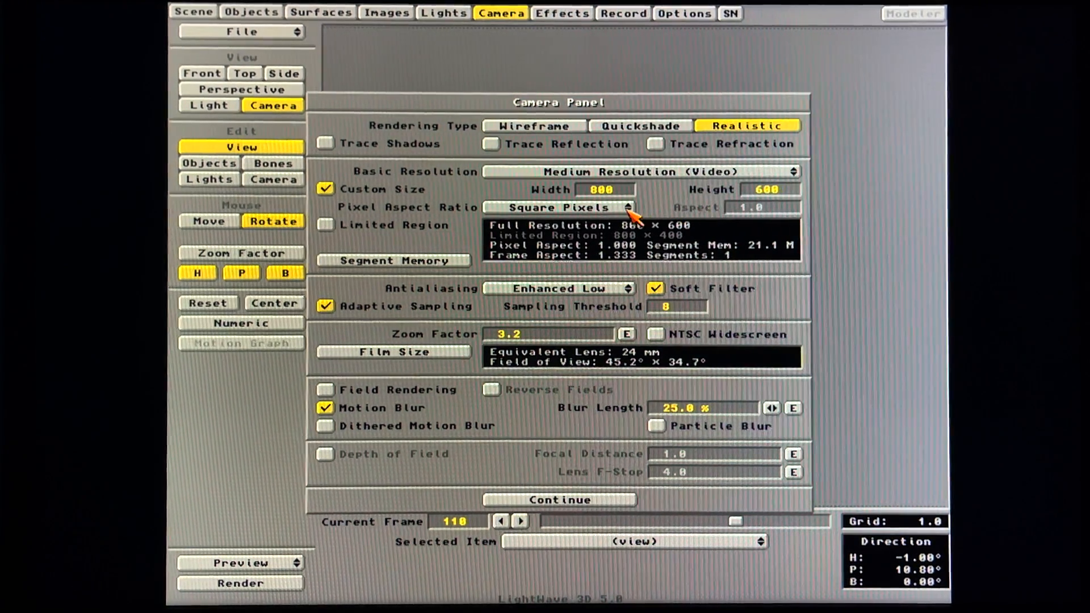
{"action": "mouse_move", "coordinate": [549, 262]}
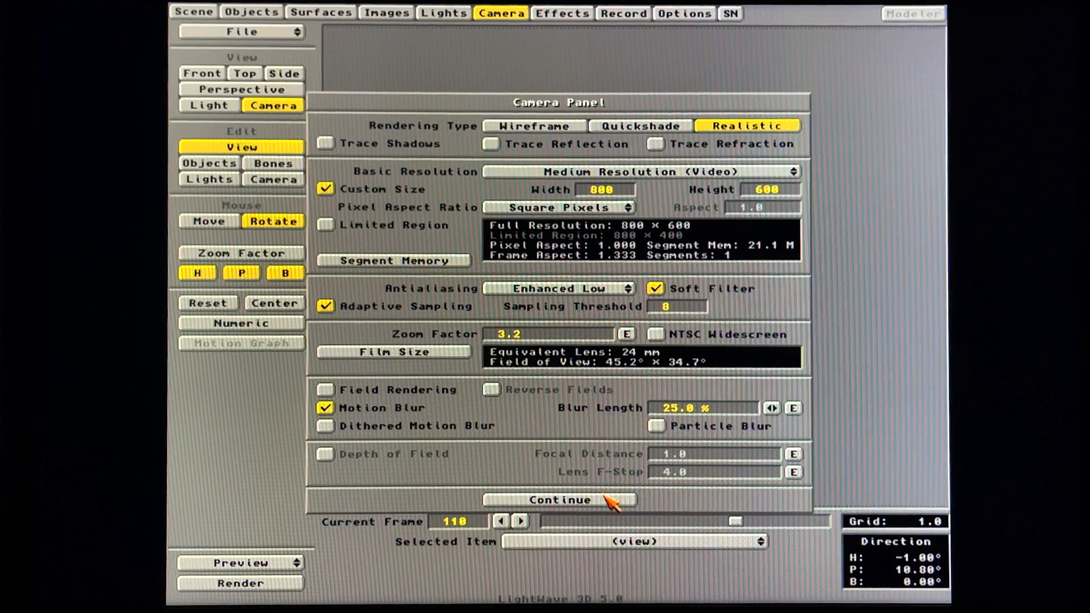
{"action": "left_click", "coordinate": [560, 500]}
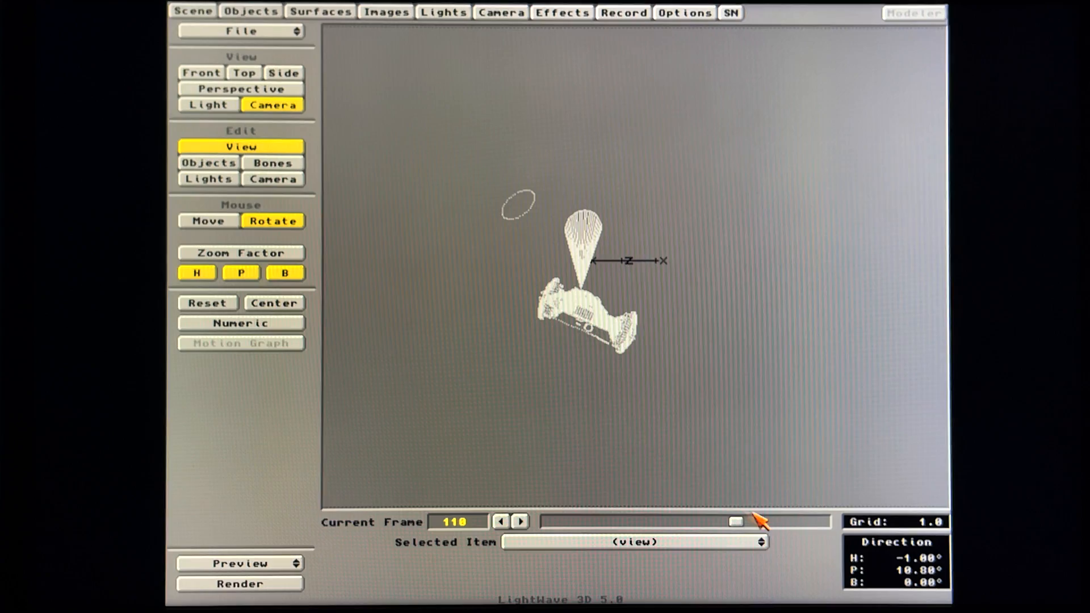
{"action": "left_click_drag", "start_coordinate": [734, 520], "coordinate": [648, 520]}
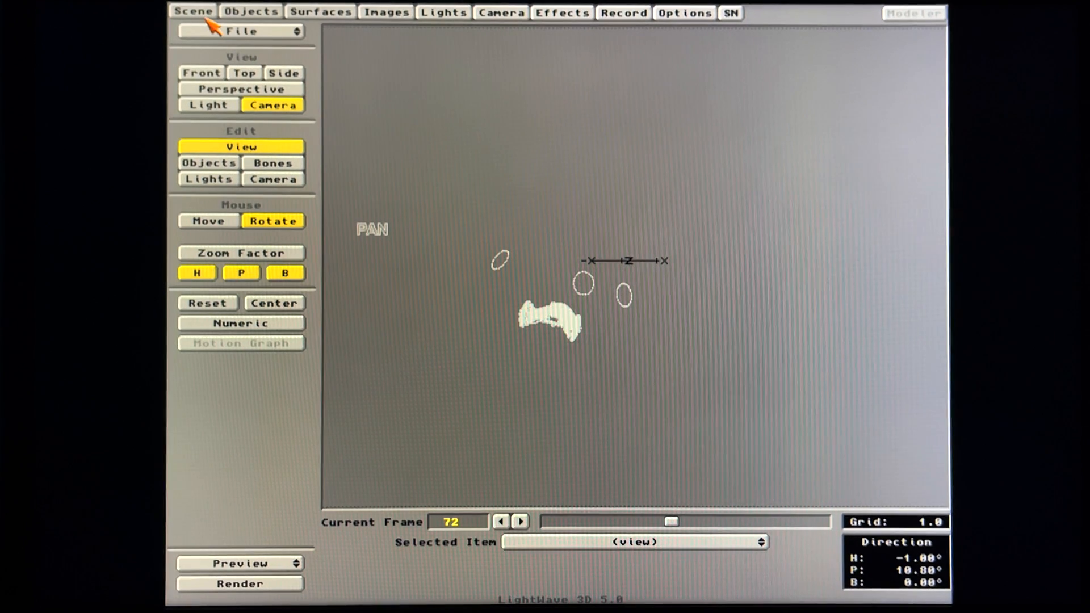
- Load the B5 station .SCN file from the Scenes/Space folder
{"action": "left_click", "coordinate": [240, 31]}
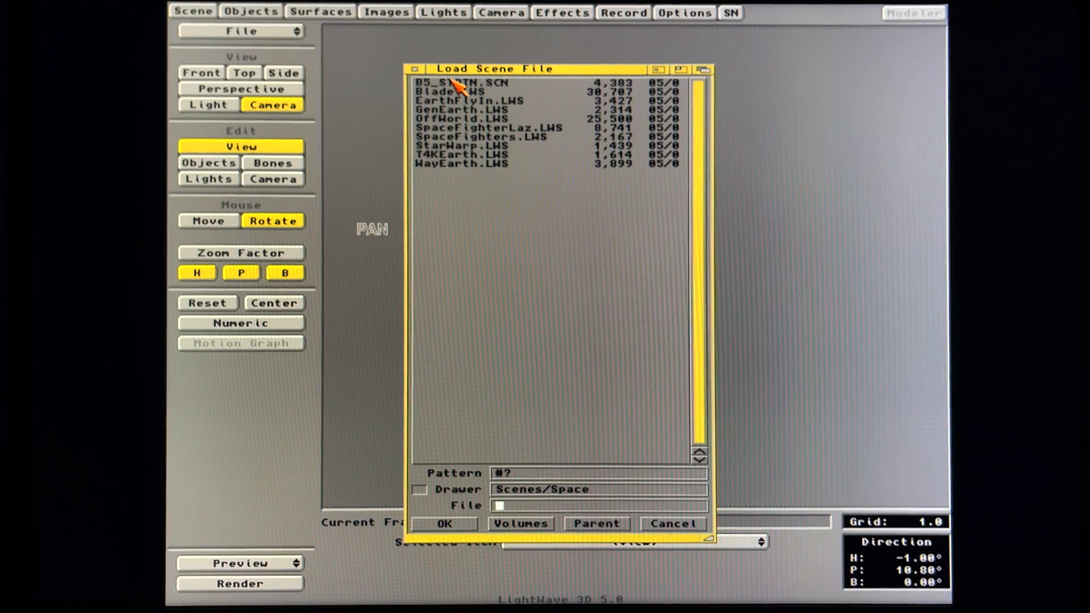
{"action": "left_click", "coordinate": [453, 524]}
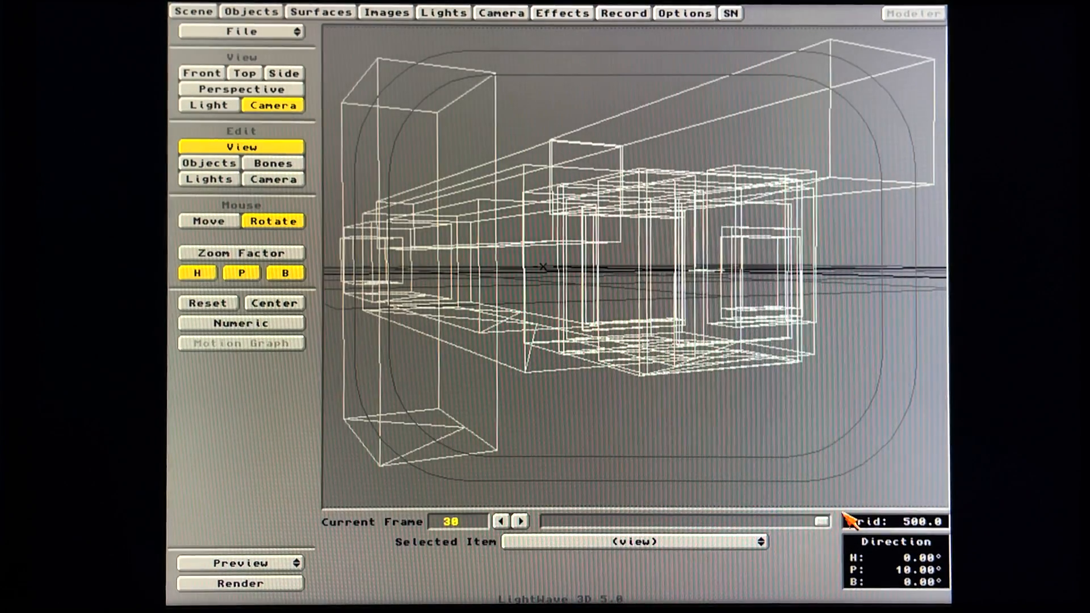
{"action": "left_click", "coordinate": [272, 163]}
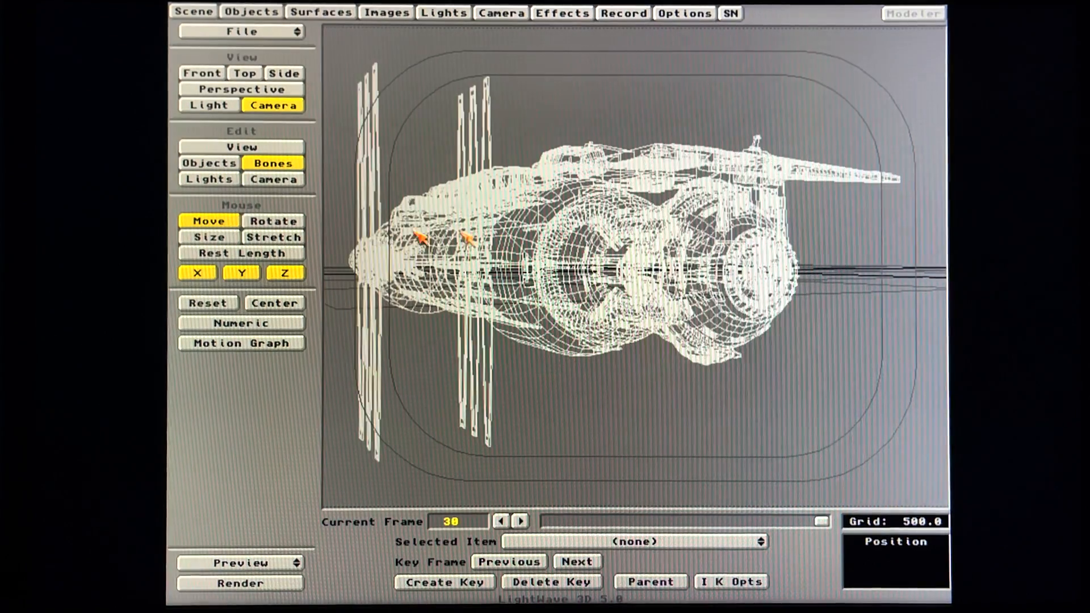
- Move and rotate the camera to frame the station, keying it at frame 30
{"action": "left_click", "coordinate": [272, 178]}
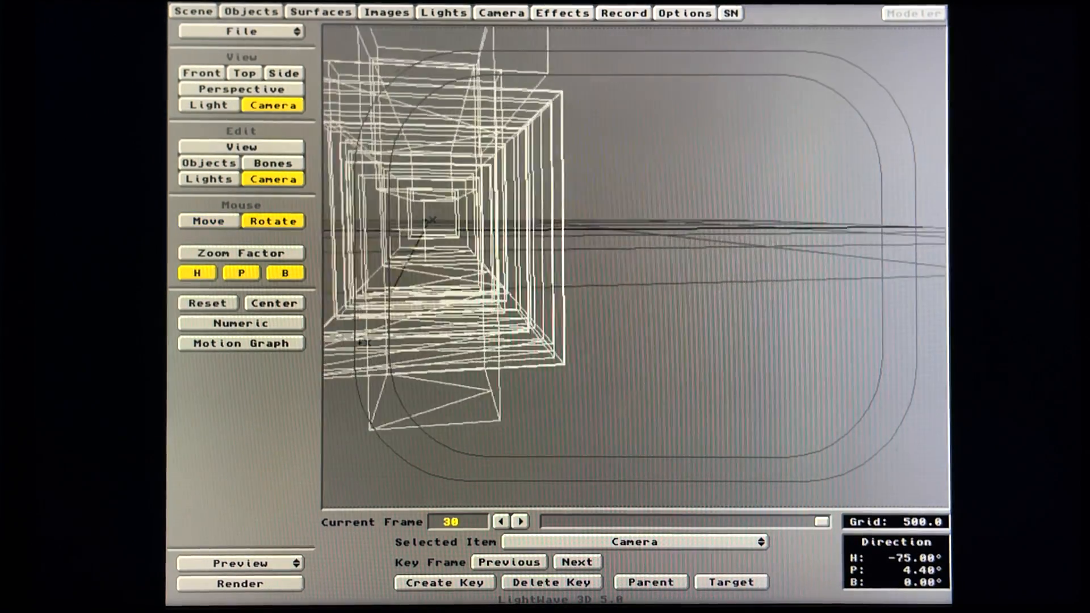
{"action": "left_click", "coordinate": [208, 221]}
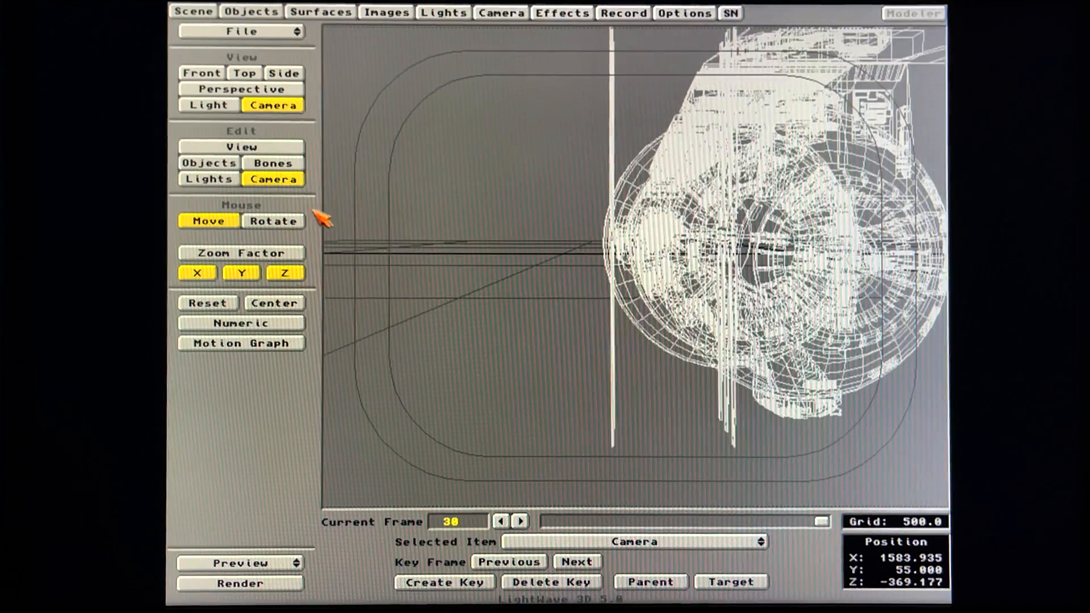
{"action": "left_click", "coordinate": [273, 220]}
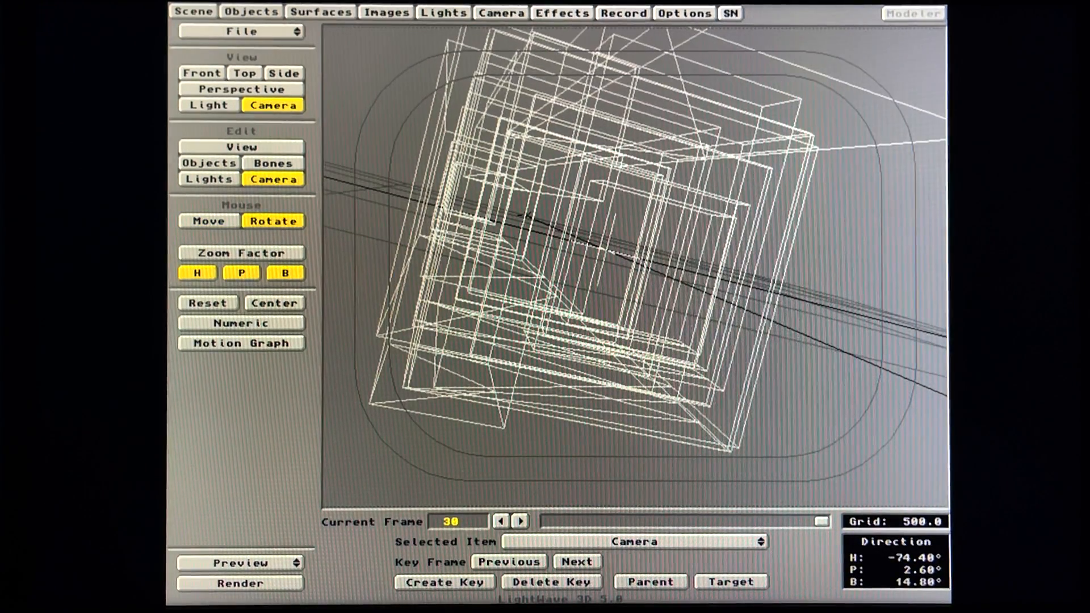
{"action": "left_click", "coordinate": [444, 597]}
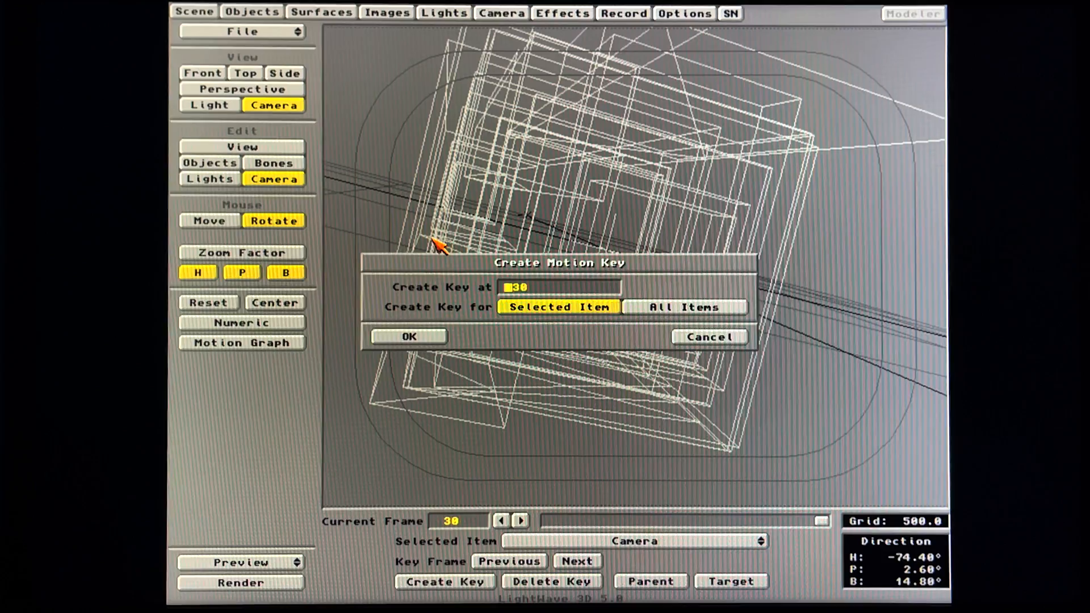
{"action": "left_click", "coordinate": [408, 336]}
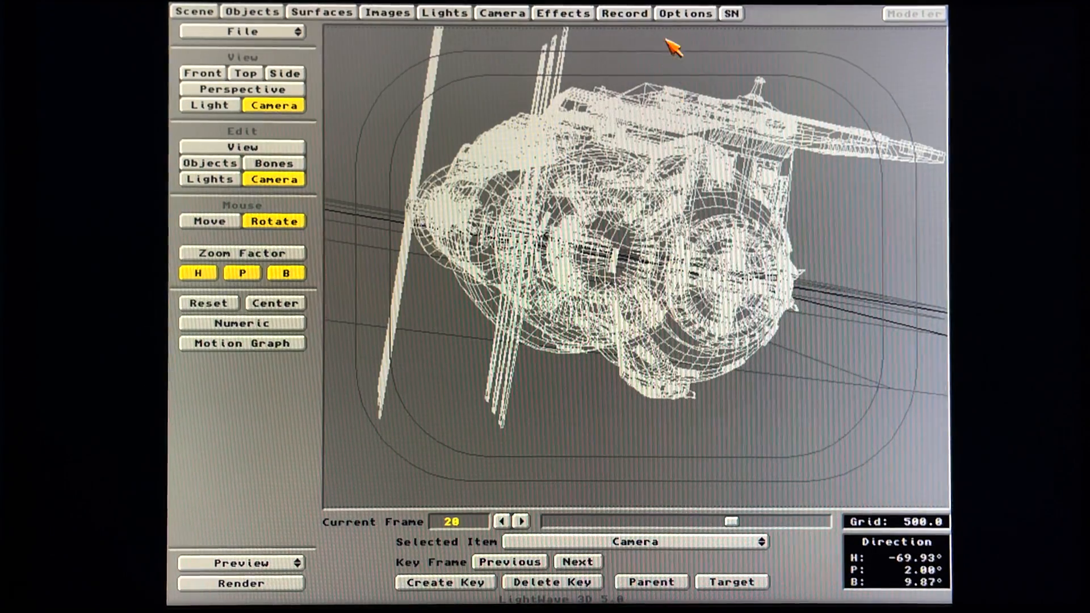
{"action": "left_click", "coordinate": [690, 12]}
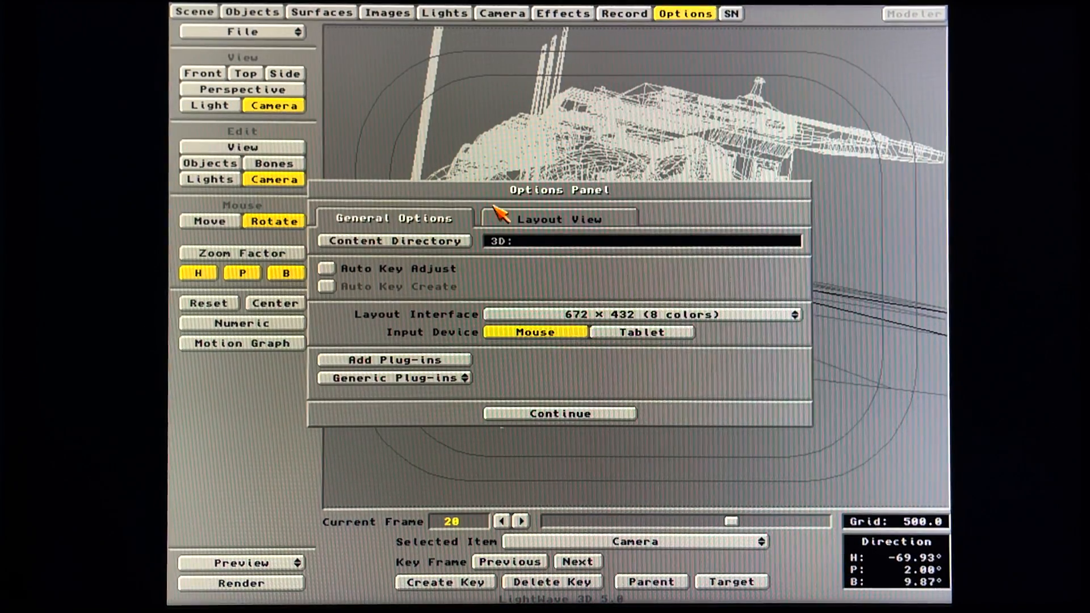
- Tick Show Redraw on the Layout View options and close the panel
{"action": "left_click", "coordinate": [556, 219]}
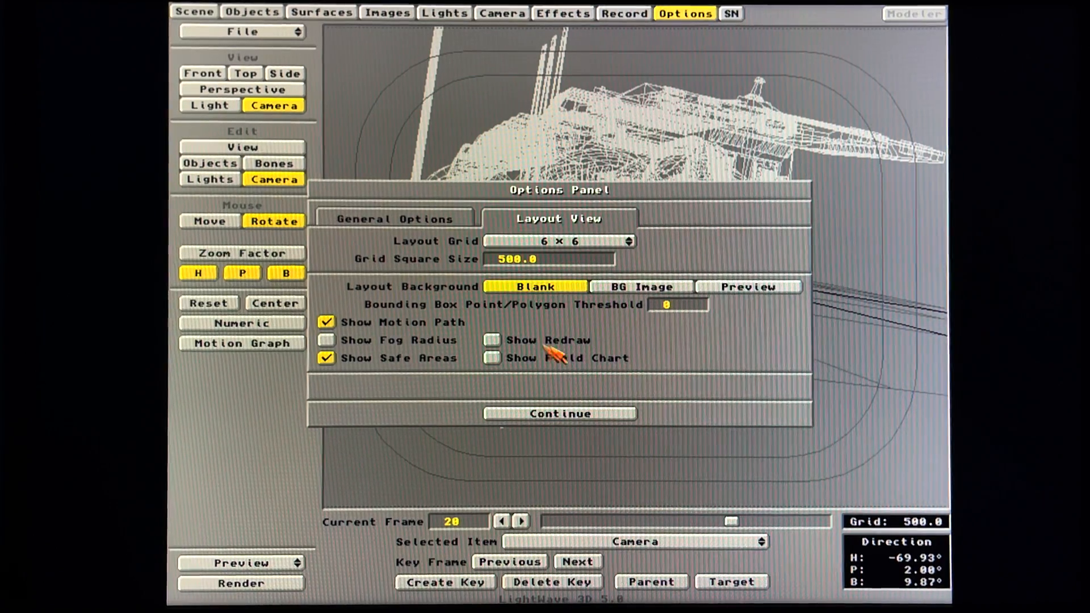
{"action": "mouse_move", "coordinate": [522, 349]}
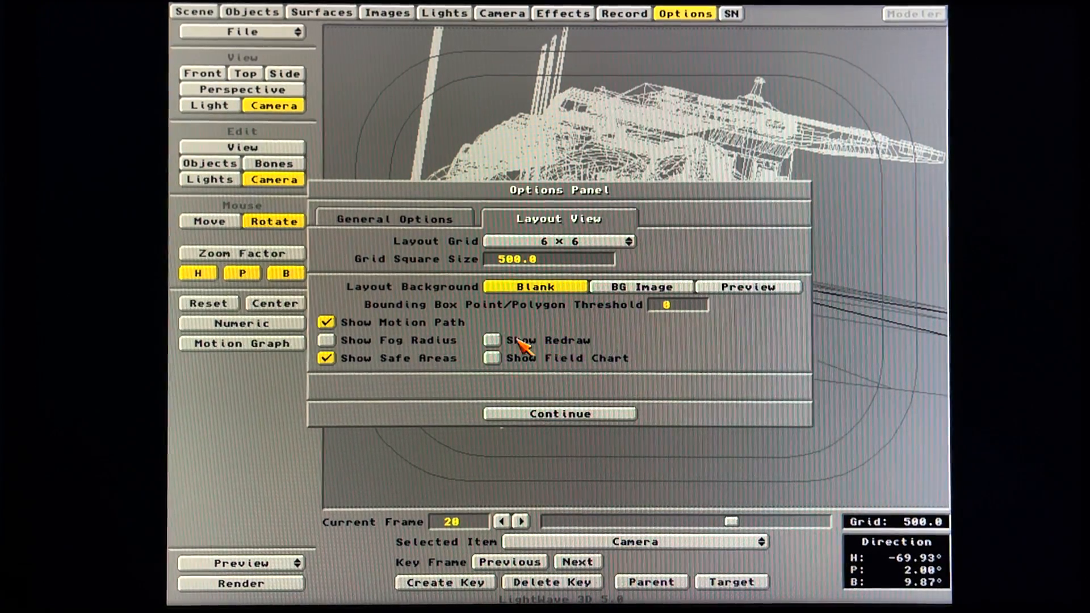
{"action": "left_click", "coordinate": [492, 340]}
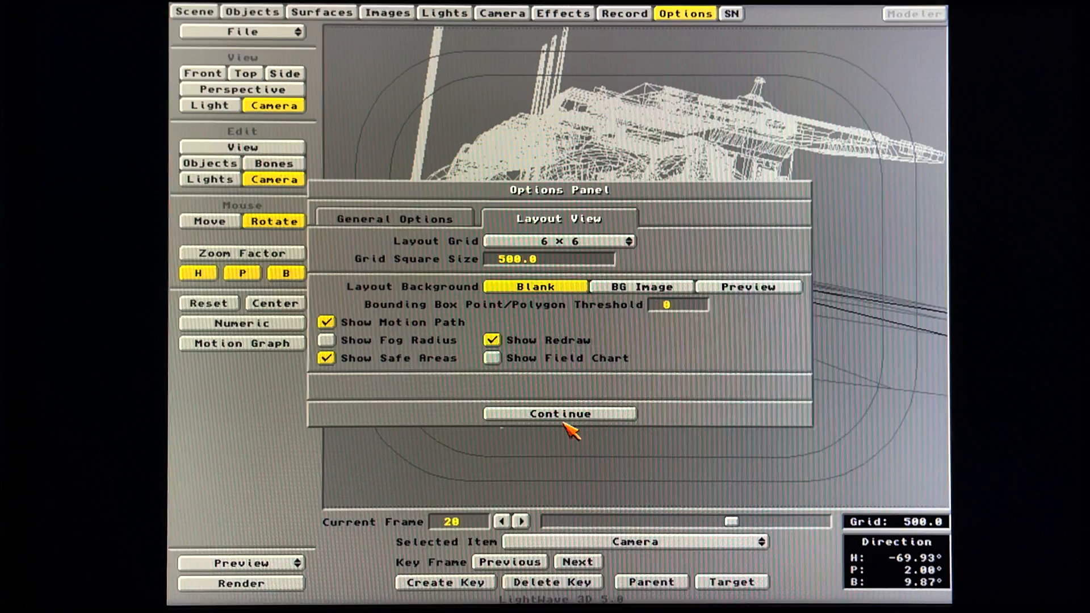
{"action": "left_click", "coordinate": [559, 414]}
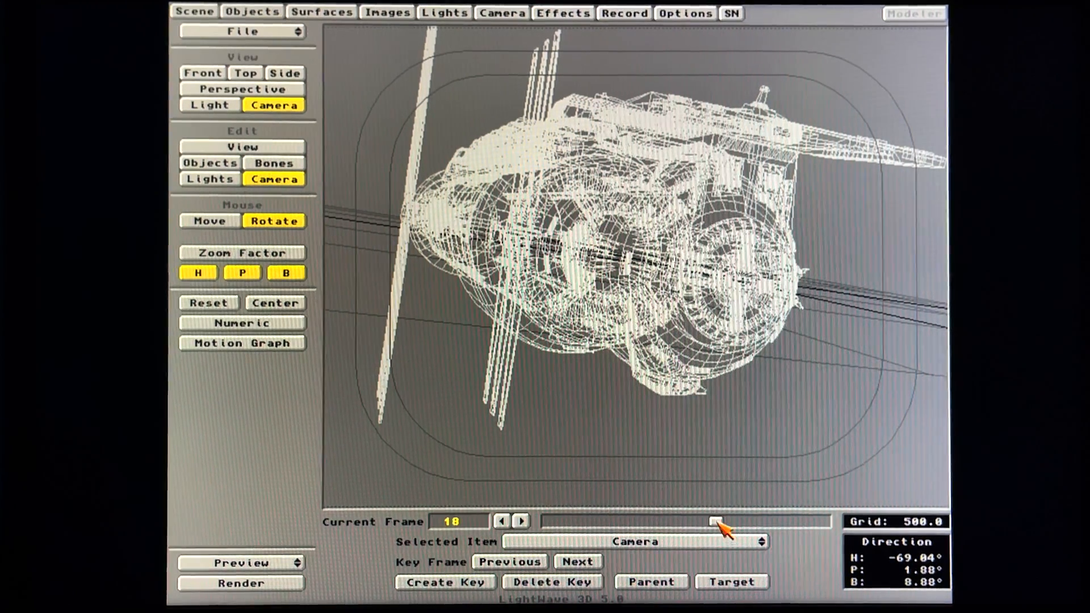
- Scrub the station animation through frames 16, 19, 12 and 9, settling on frame 13
{"action": "left_click_drag", "start_coordinate": [713, 521], "coordinate": [687, 521]}
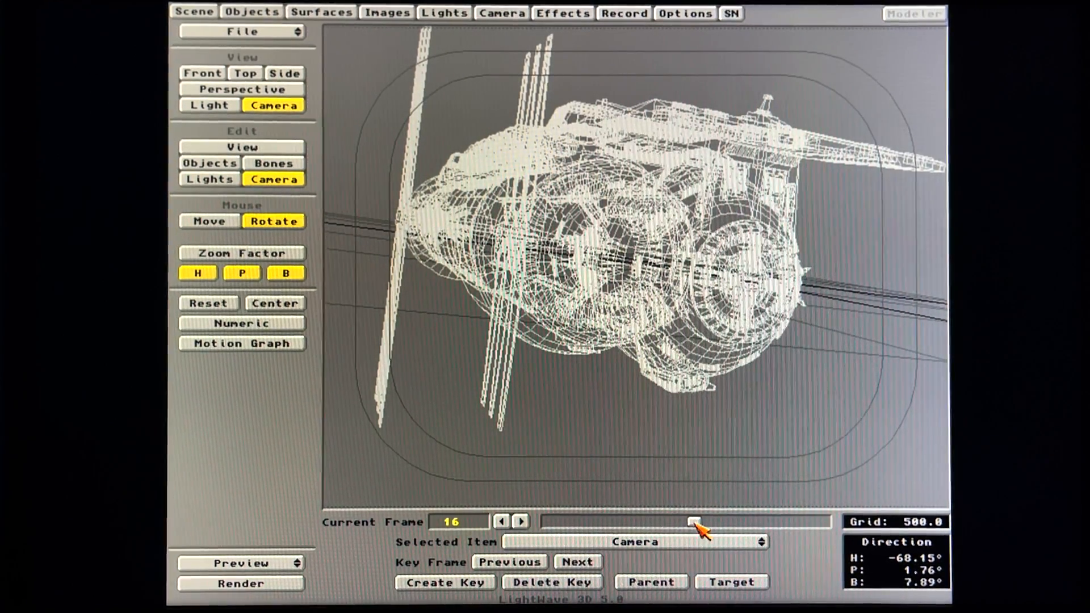
{"action": "left_click_drag", "start_coordinate": [694, 521], "coordinate": [727, 521]}
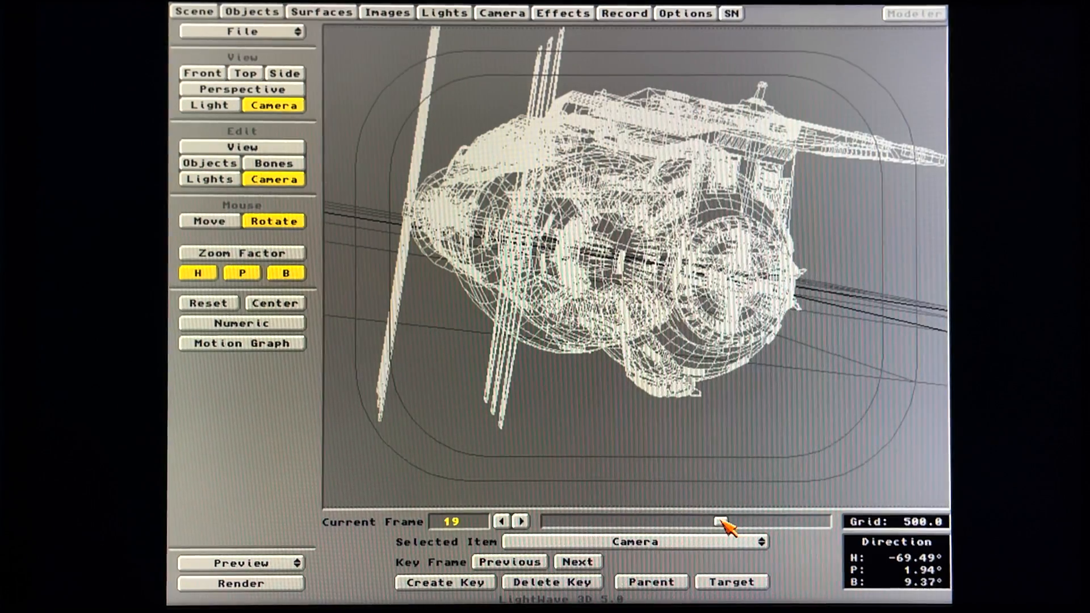
{"action": "left_click_drag", "start_coordinate": [718, 521], "coordinate": [653, 521]}
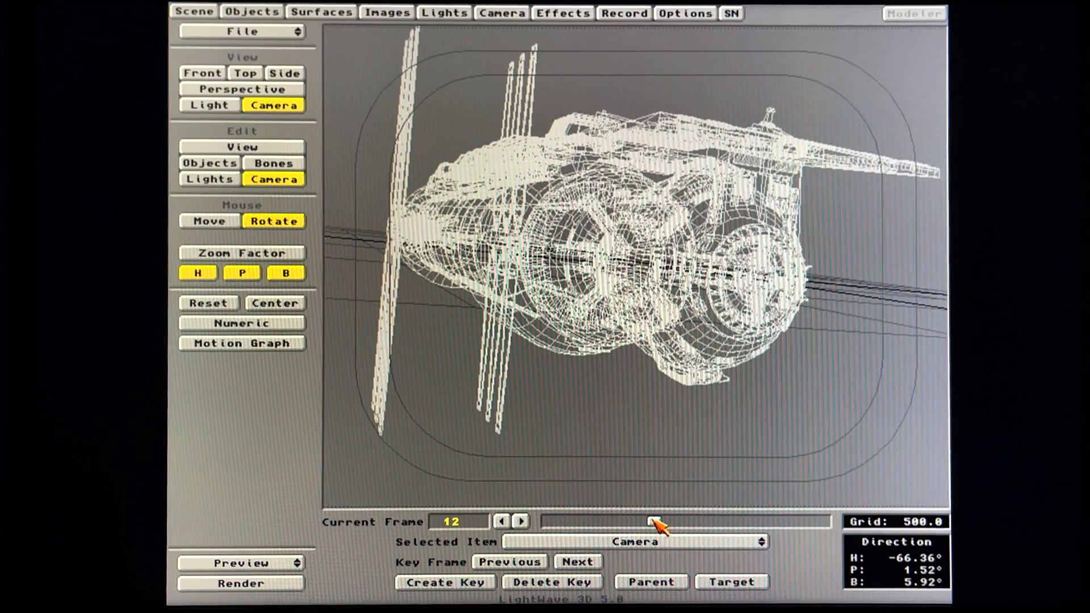
{"action": "left_click_drag", "start_coordinate": [654, 520], "coordinate": [608, 521]}
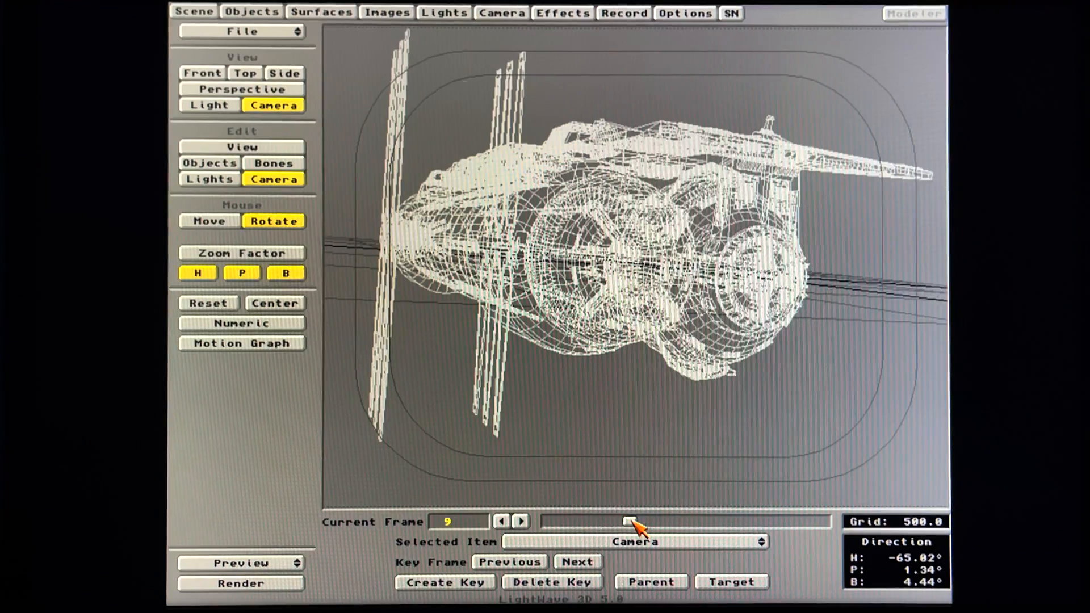
{"action": "left_click_drag", "start_coordinate": [625, 520], "coordinate": [668, 520]}
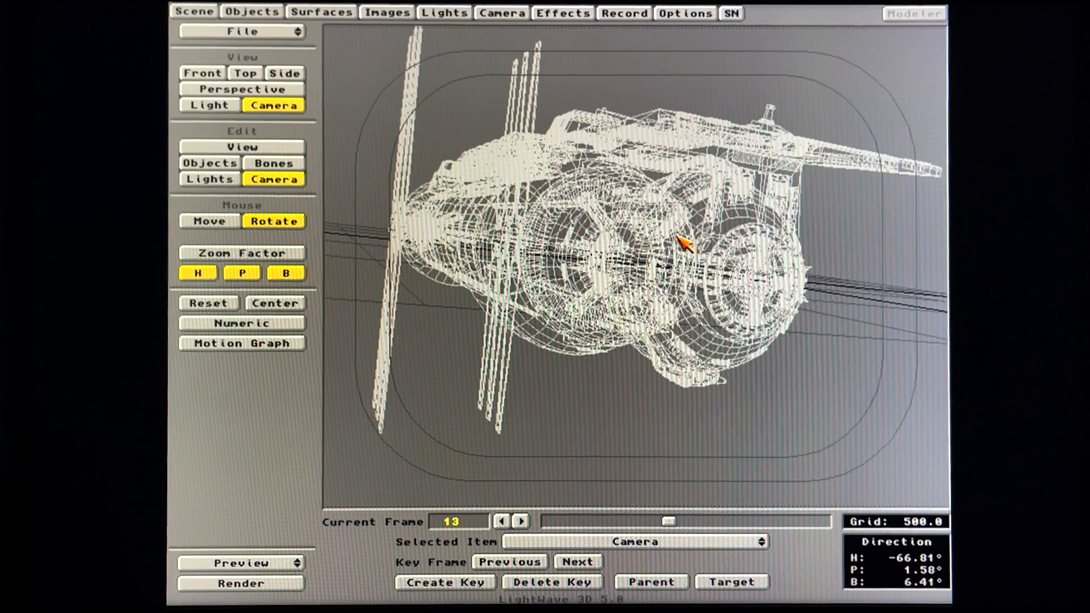
{"action": "left_click_drag", "start_coordinate": [679, 241], "coordinate": [674, 222]}
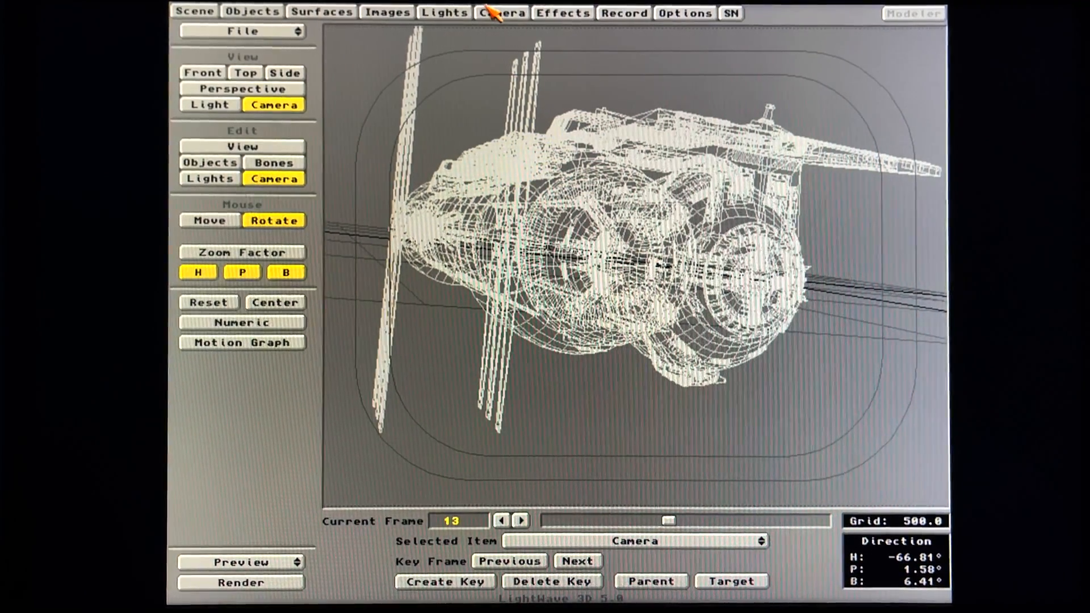
- Adjust the layout view and scrub the animation back to frame 4
{"action": "left_click", "coordinate": [242, 581]}
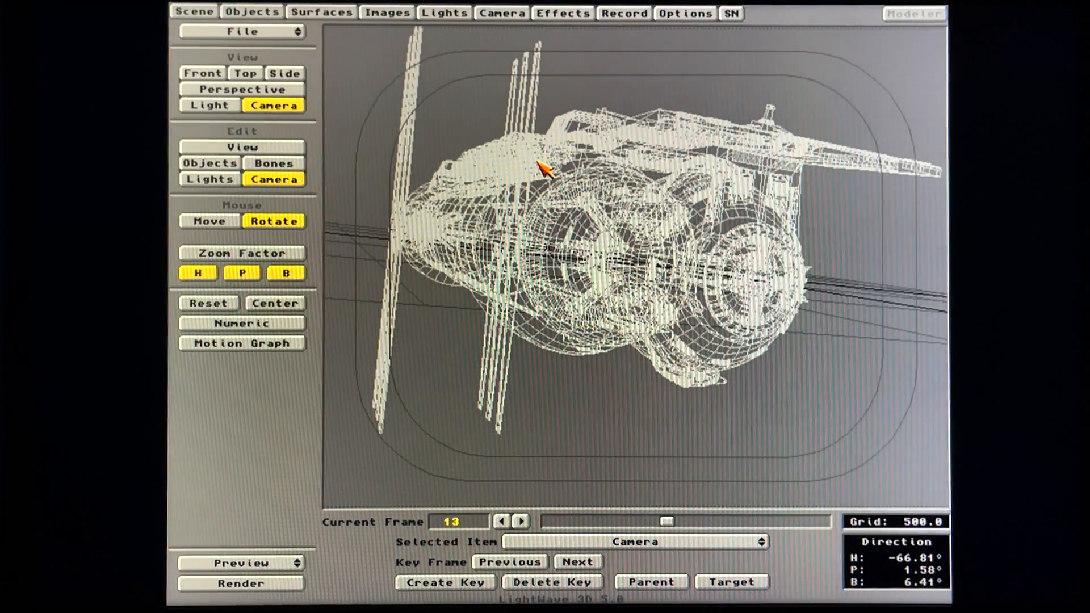
{"action": "left_click_drag", "start_coordinate": [546, 171], "coordinate": [677, 327]}
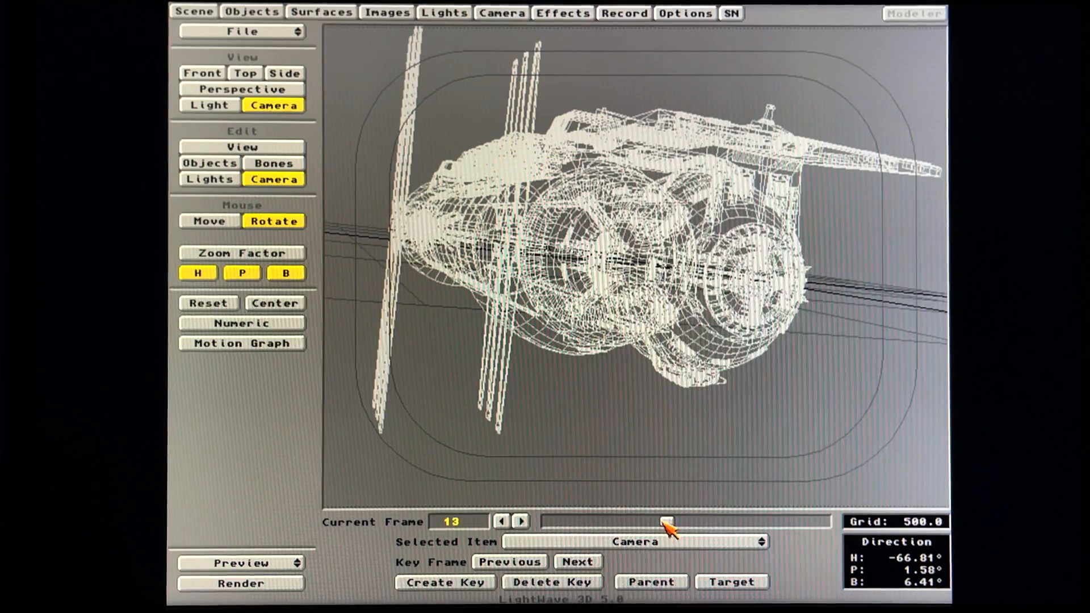
{"action": "left_click_drag", "start_coordinate": [663, 523], "coordinate": [594, 523]}
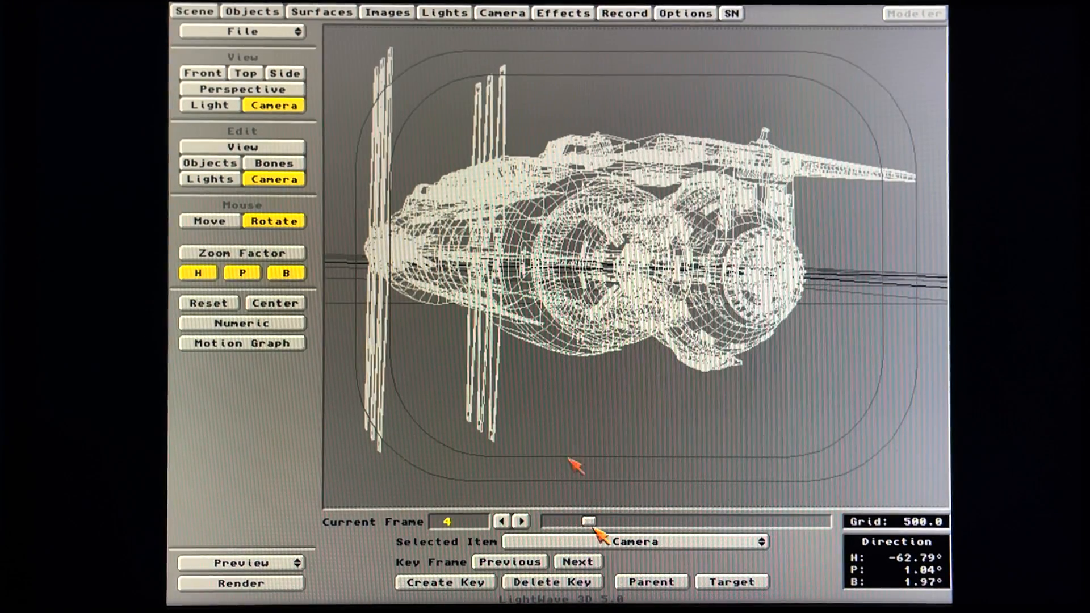
{"action": "left_click", "coordinate": [192, 11]}
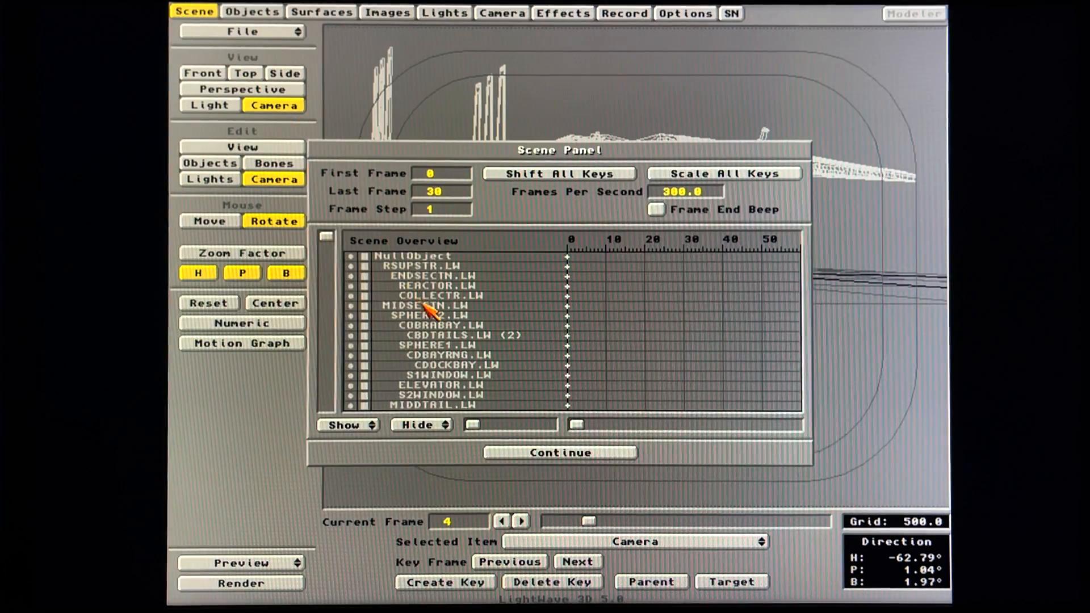
{"action": "mouse_move", "coordinate": [375, 276]}
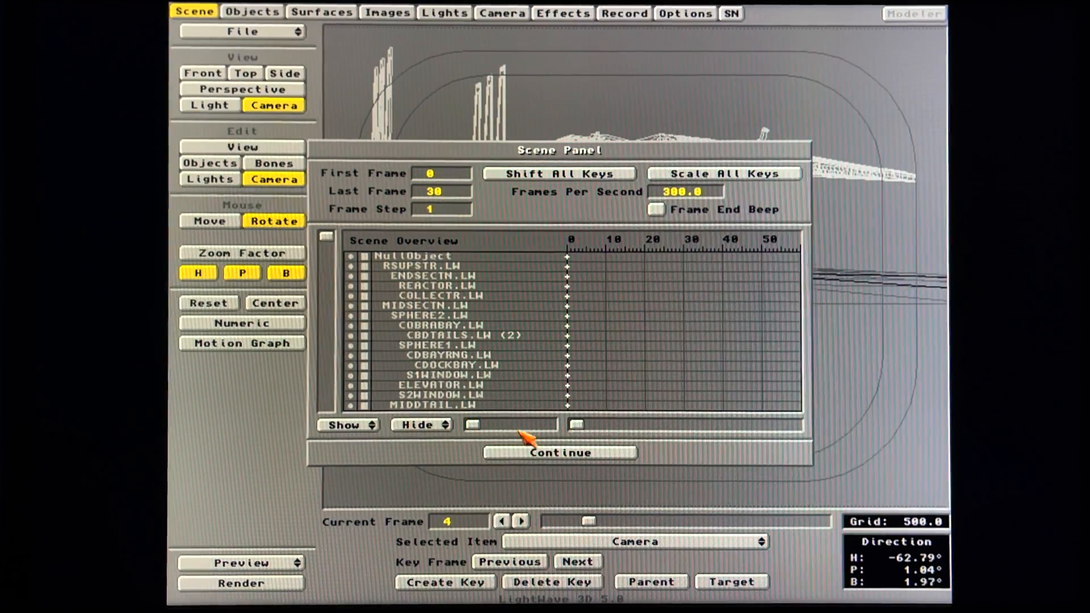
{"action": "left_click", "coordinate": [560, 453]}
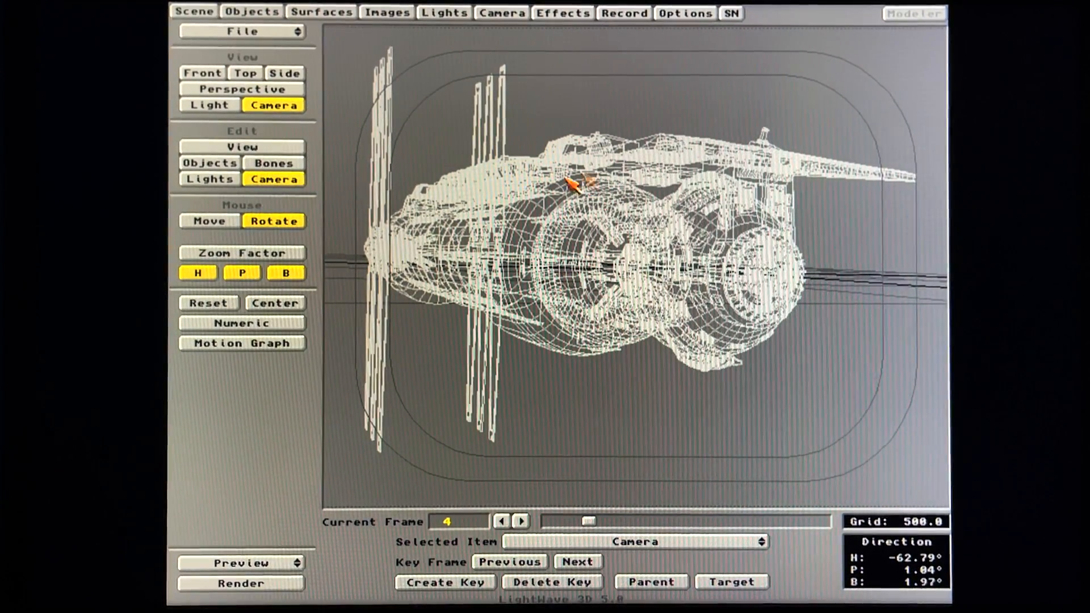
- Scrub the station animation through frames 11, 19, 2 and 1, leaving it on frame 22
{"action": "left_click_drag", "start_coordinate": [590, 521], "coordinate": [646, 520]}
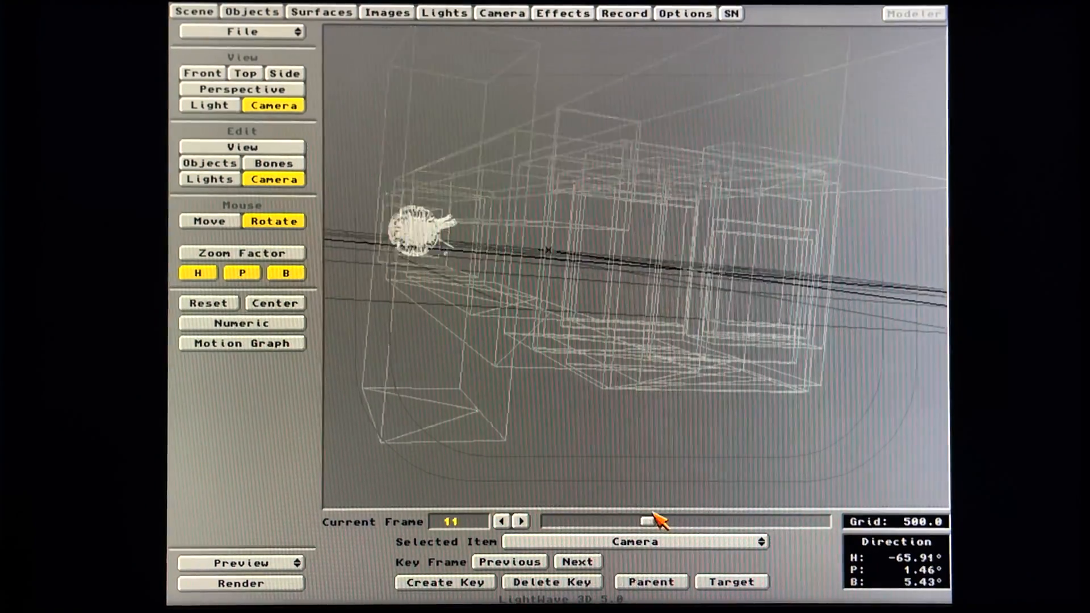
{"action": "left_click_drag", "start_coordinate": [643, 520], "coordinate": [719, 520]}
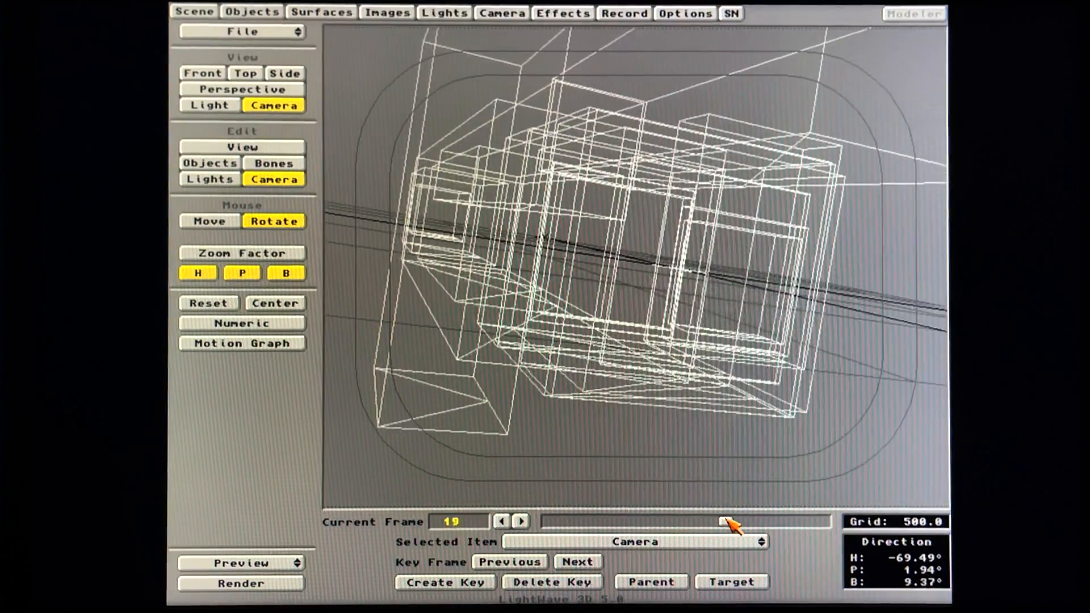
{"action": "left_click_drag", "start_coordinate": [722, 521], "coordinate": [650, 521]}
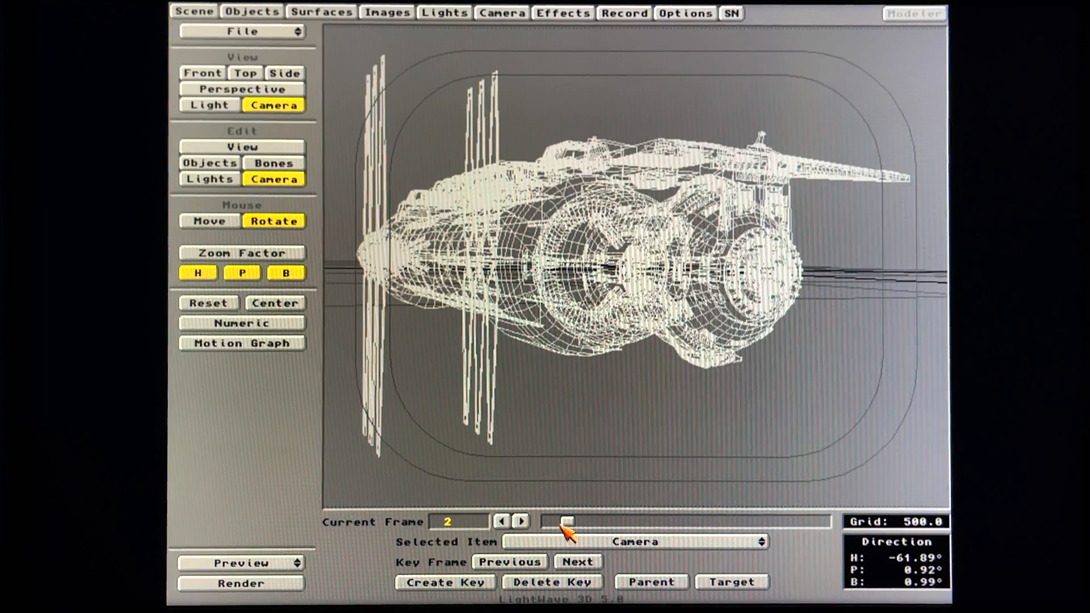
{"action": "left_click_drag", "start_coordinate": [568, 521], "coordinate": [552, 521]}
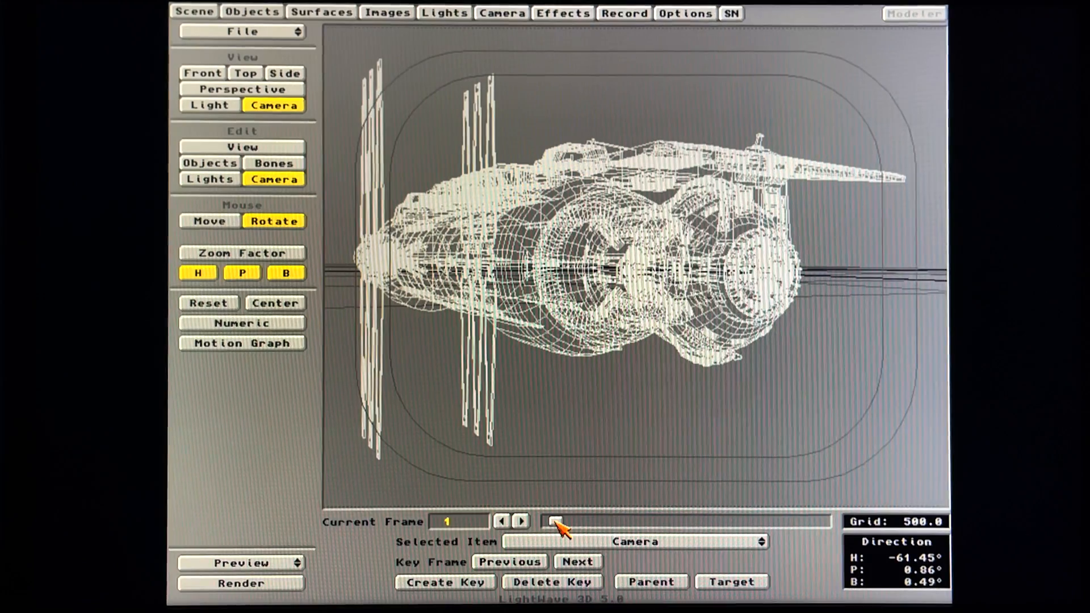
{"action": "left_click_drag", "start_coordinate": [549, 521], "coordinate": [749, 520]}
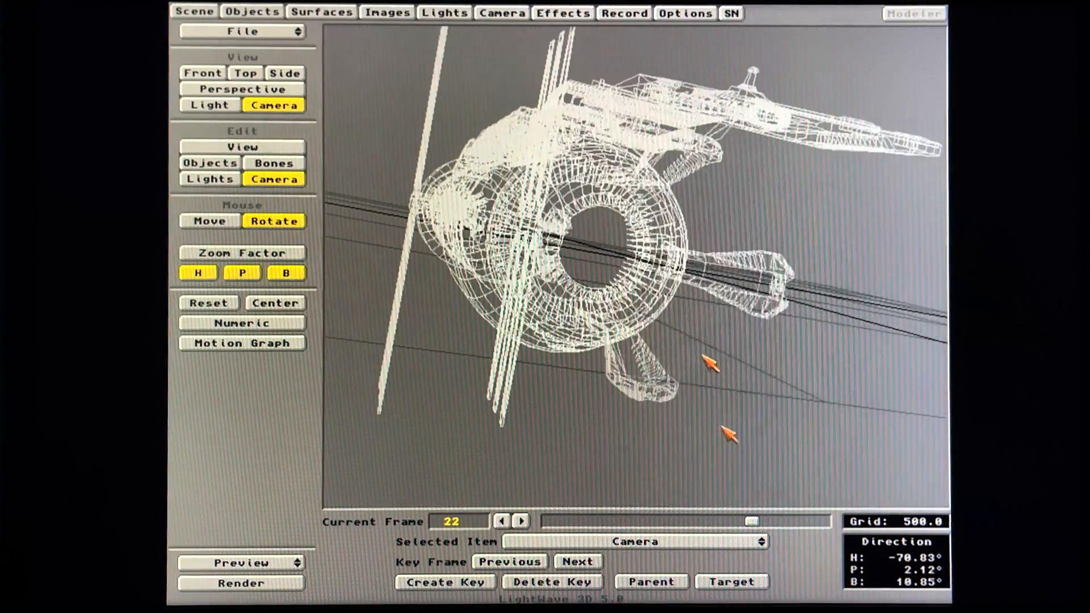
{"action": "left_click", "coordinate": [501, 13]}
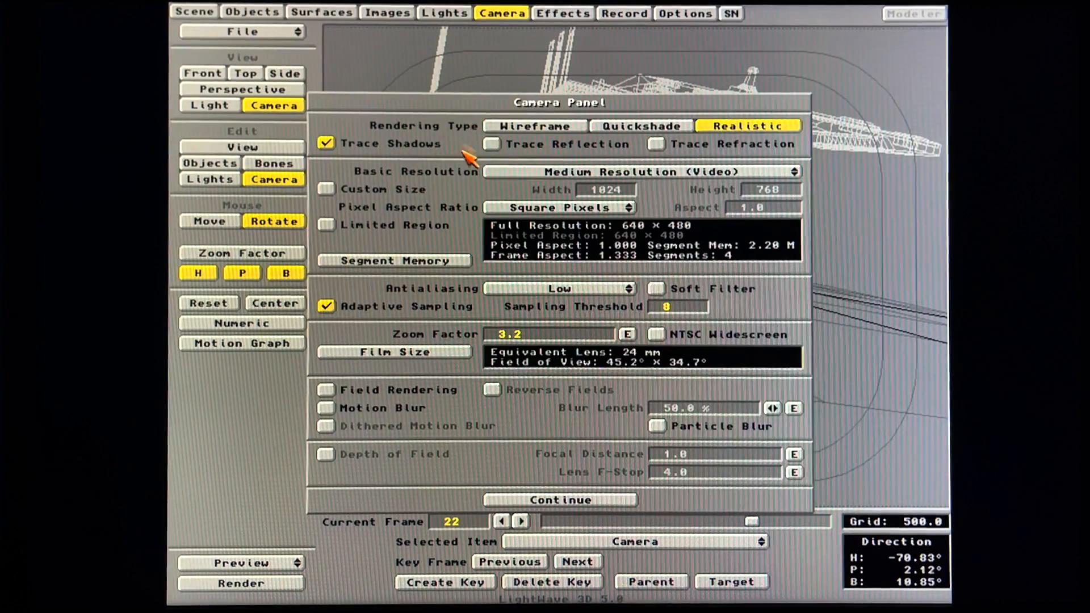
{"action": "mouse_move", "coordinate": [710, 237]}
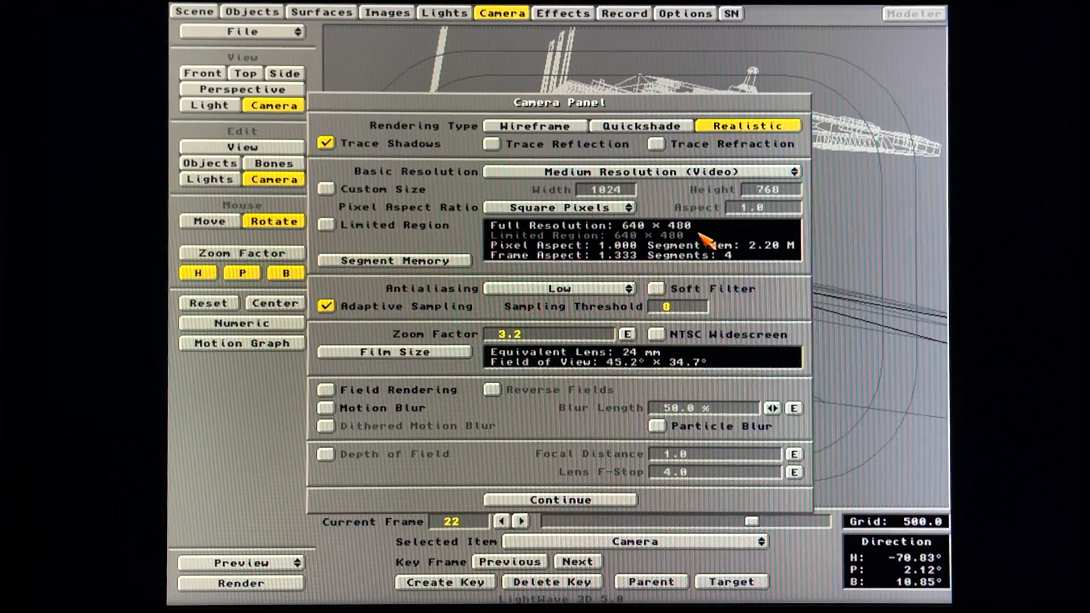
{"action": "left_click", "coordinate": [625, 13]}
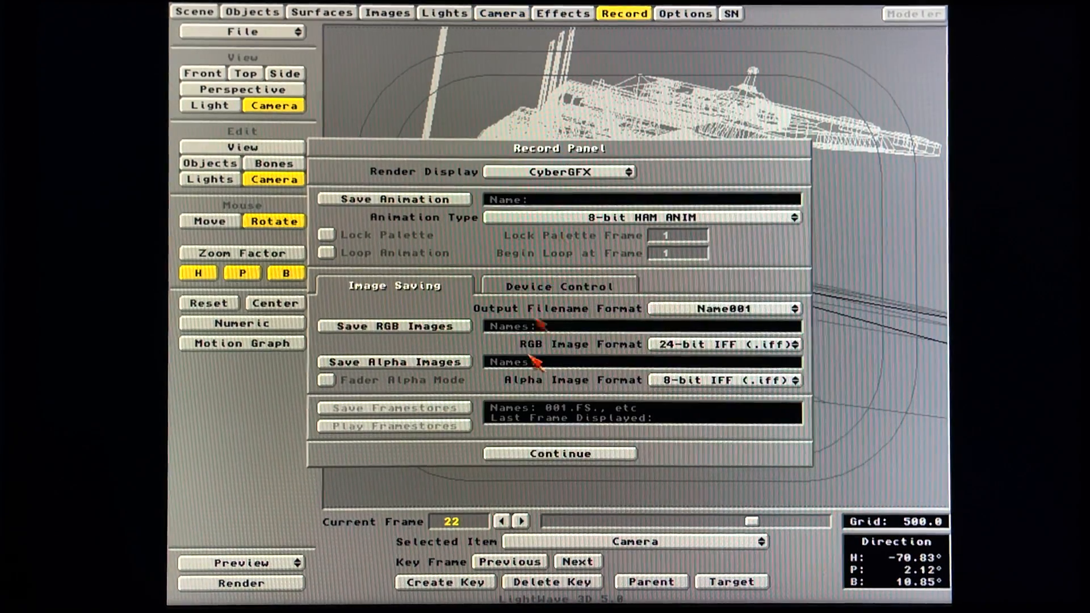
{"action": "left_click", "coordinate": [559, 453]}
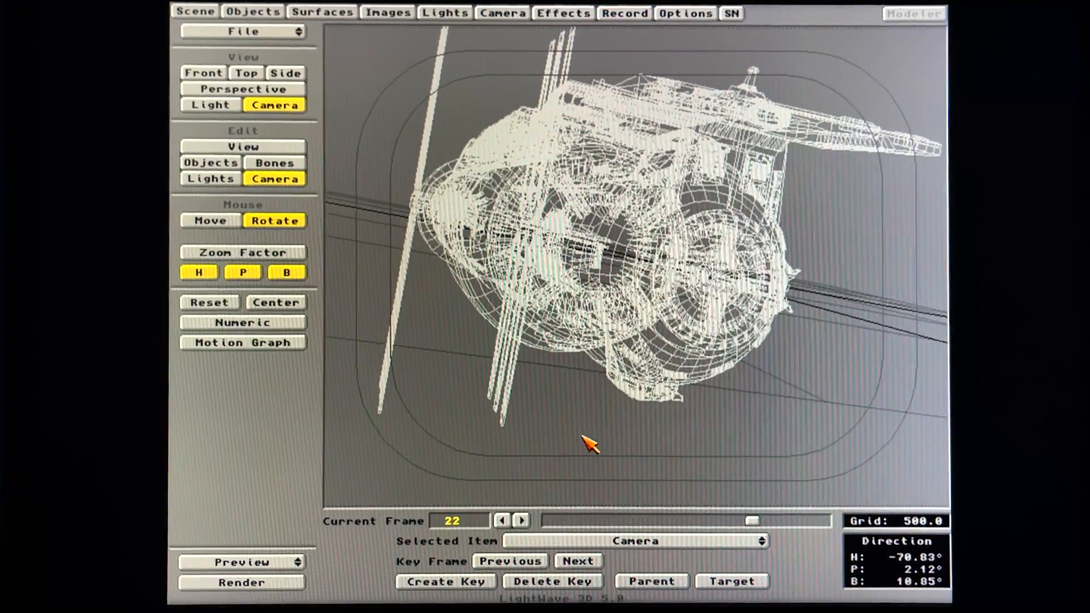
- In Workbench CyberGfxRendererPrefs, save 800 × 600 24-bit mode with 'Scale picture to fit screen' unticked
{"action": "left_click", "coordinate": [241, 582]}
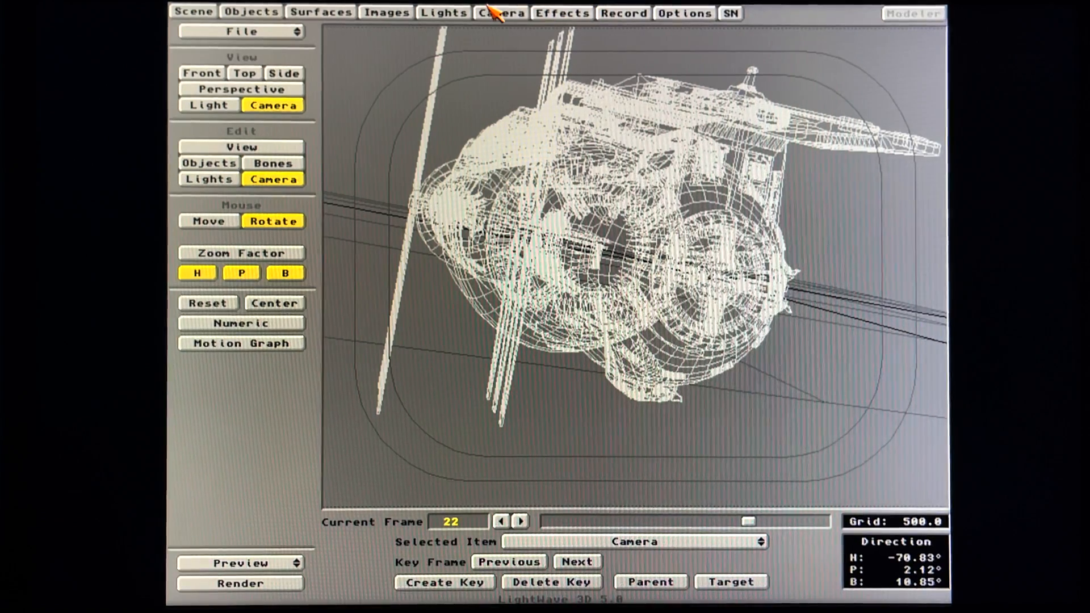
{"action": "left_click", "coordinate": [500, 12]}
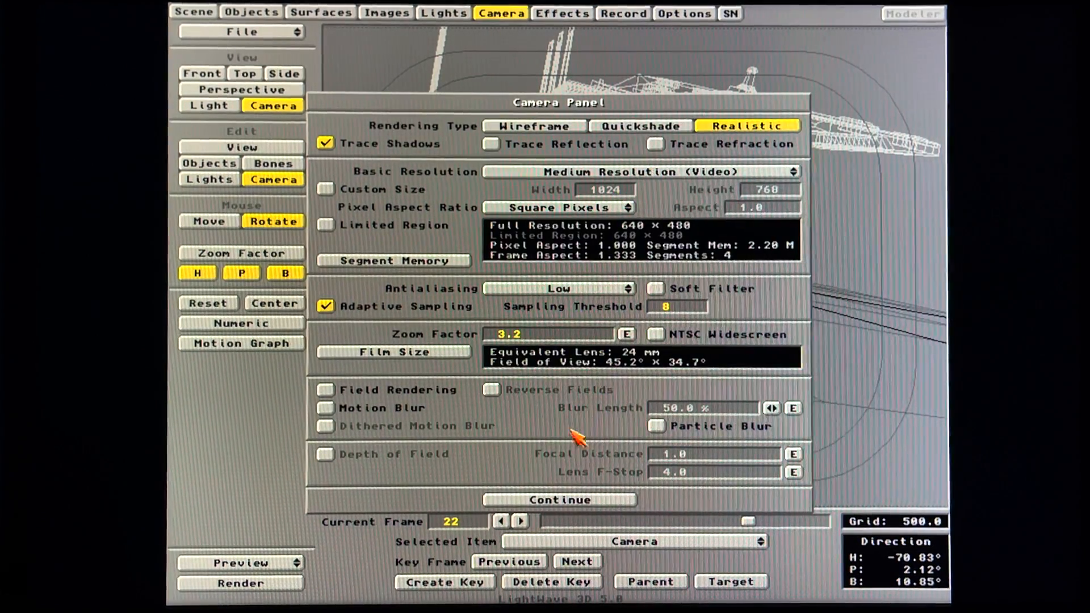
{"action": "left_click", "coordinate": [559, 499]}
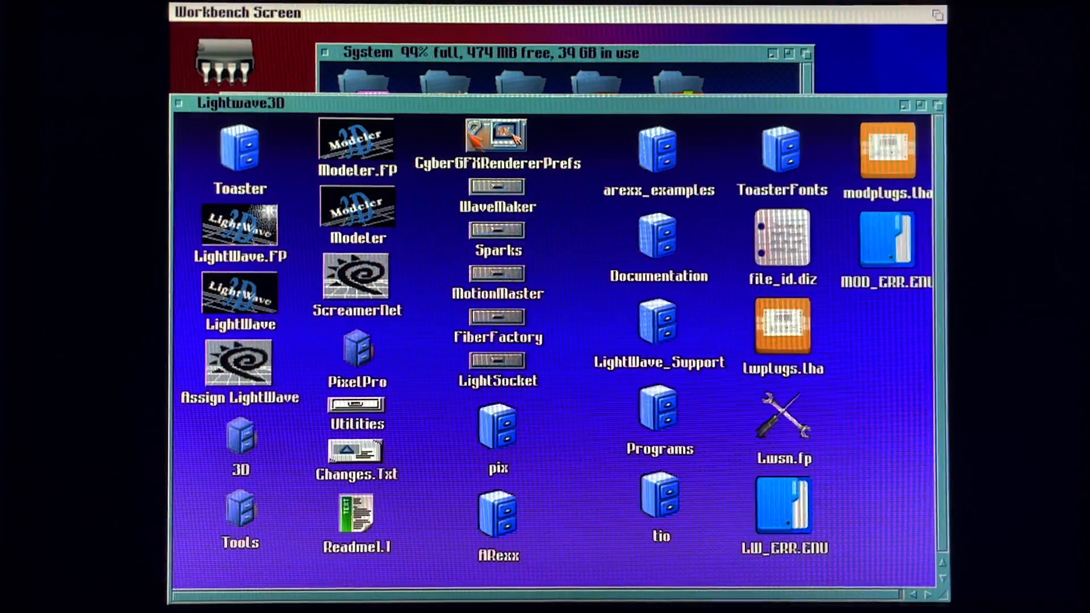
{"action": "double_click", "coordinate": [497, 131]}
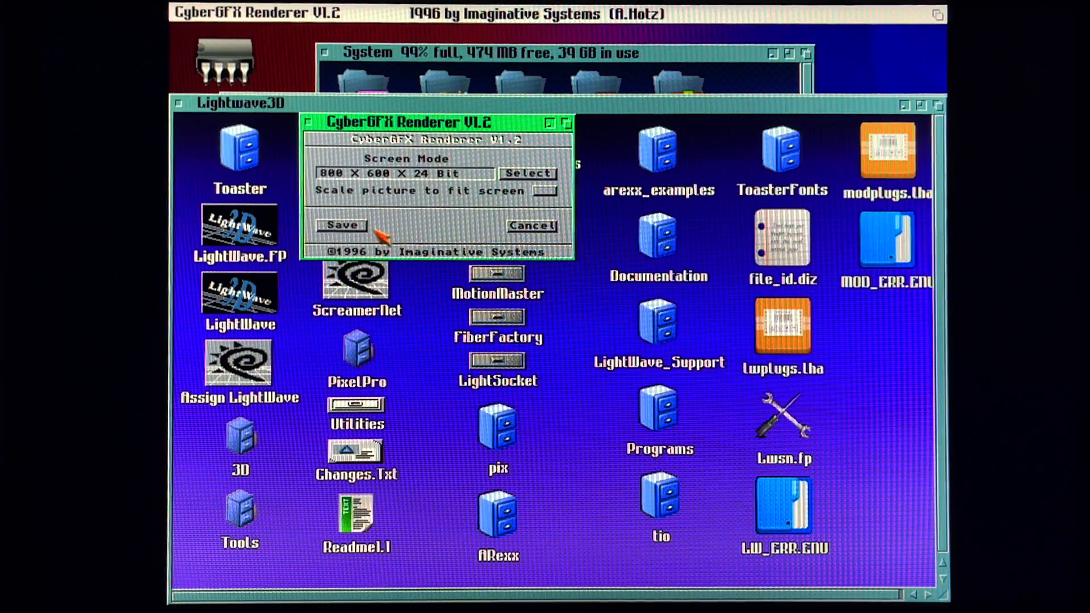
{"action": "left_click", "coordinate": [342, 225]}
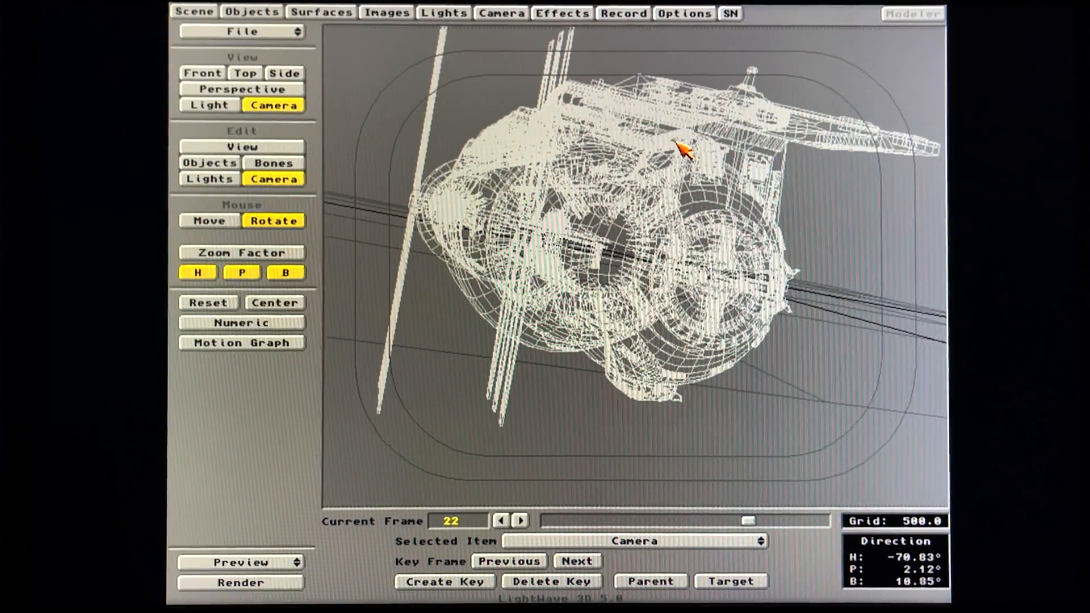
- Render the current frame 22 of the station to the CyberGFX display
{"action": "left_click", "coordinate": [240, 583]}
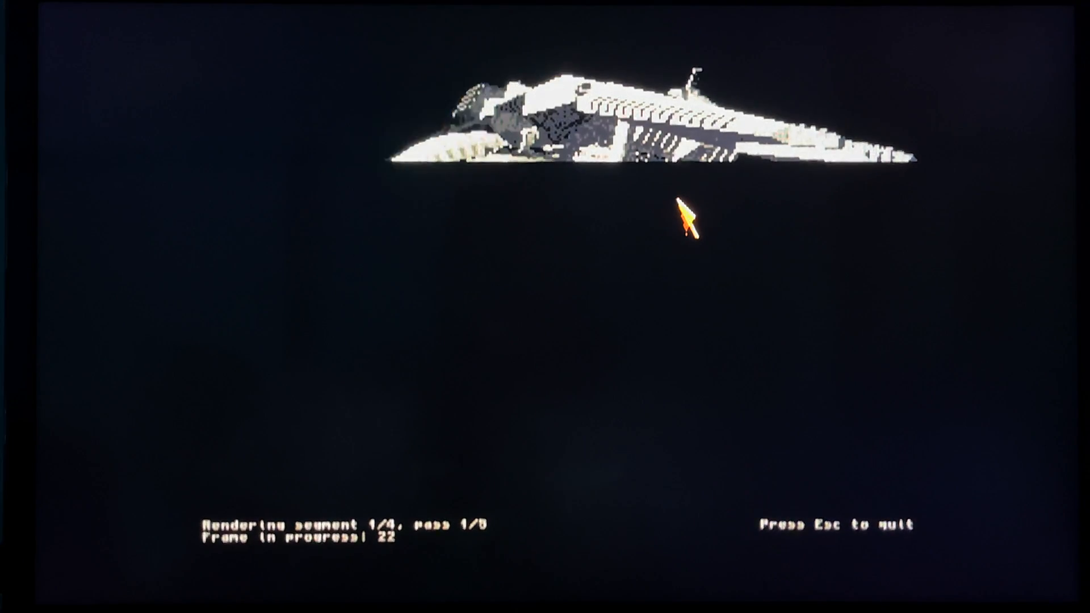